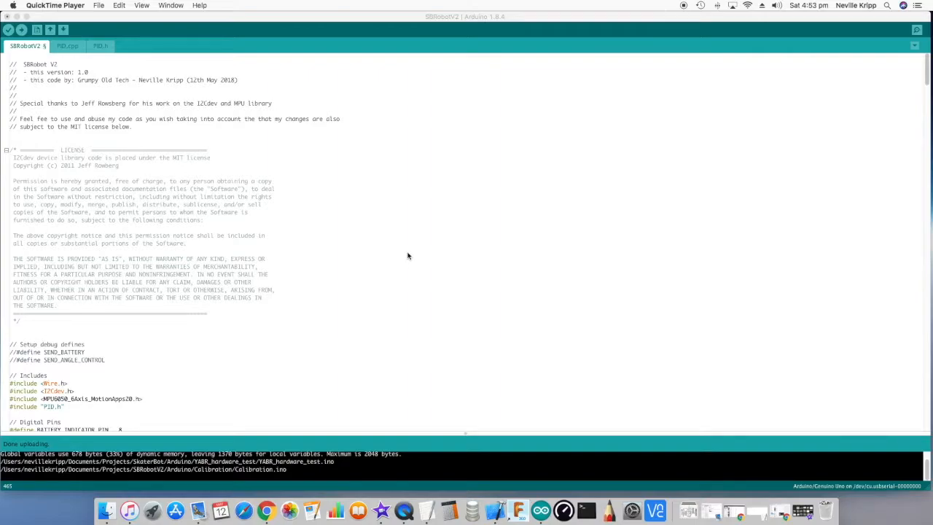
pyautogui.moveTo(351, 223)
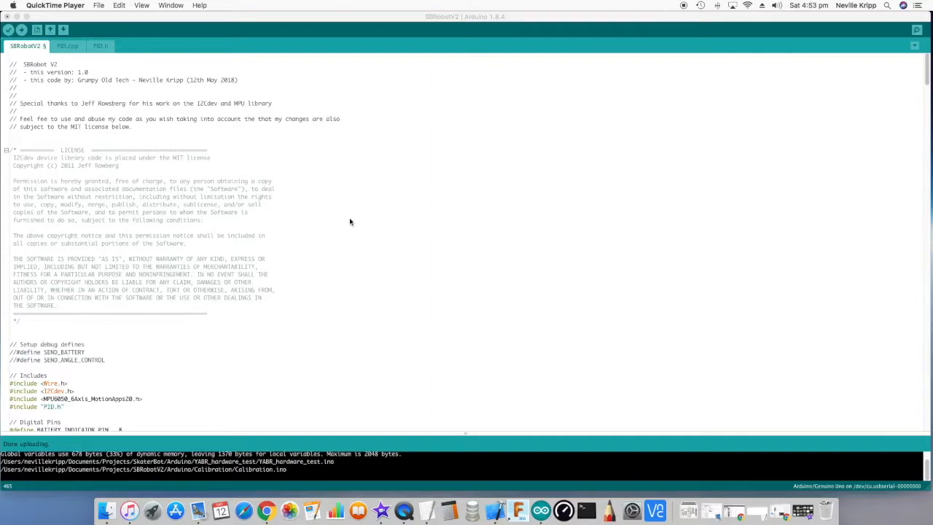
# Scroll past the licence header to the #include lines, pin definitions and state engine values.
pyautogui.scroll(-3)
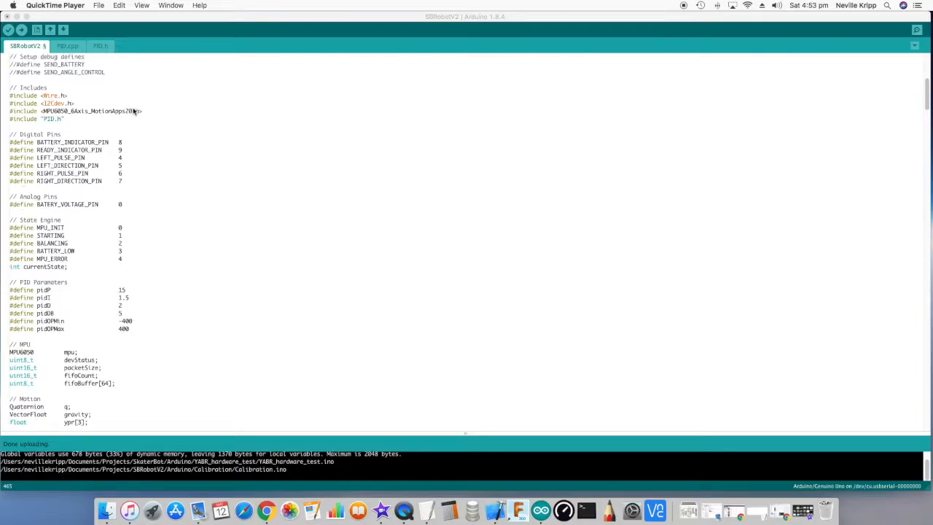
# Scroll through the PID parameters to the MPU, motion, Bluetooth, loop timing and control declarations.
pyautogui.scroll(-3)
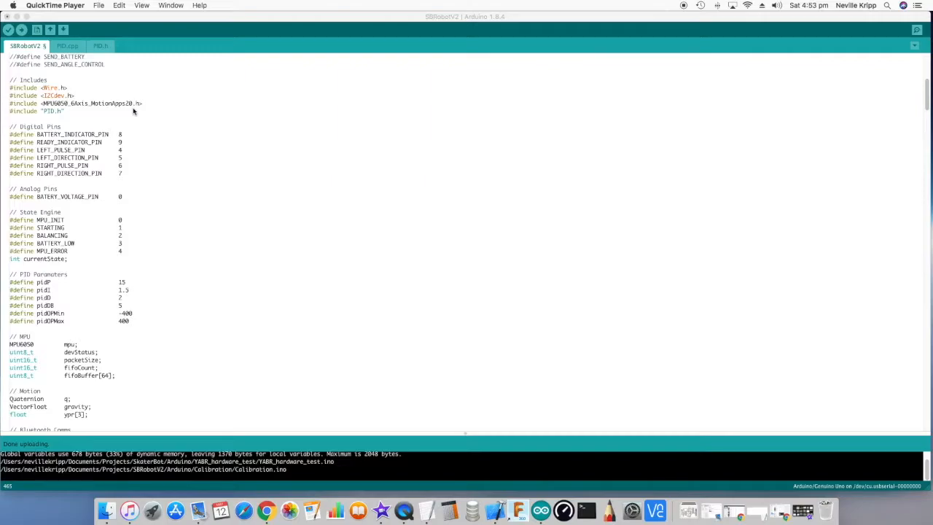
pyautogui.scroll(-3)
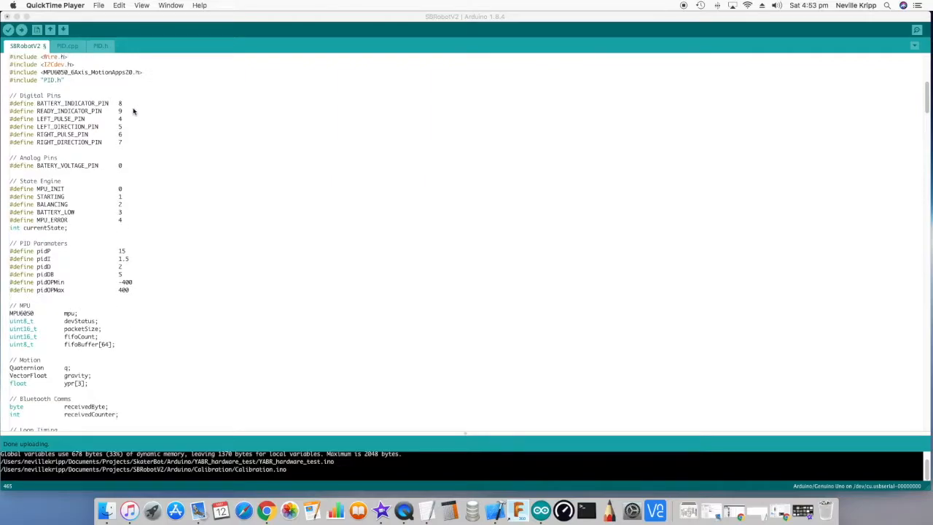
pyautogui.scroll(3)
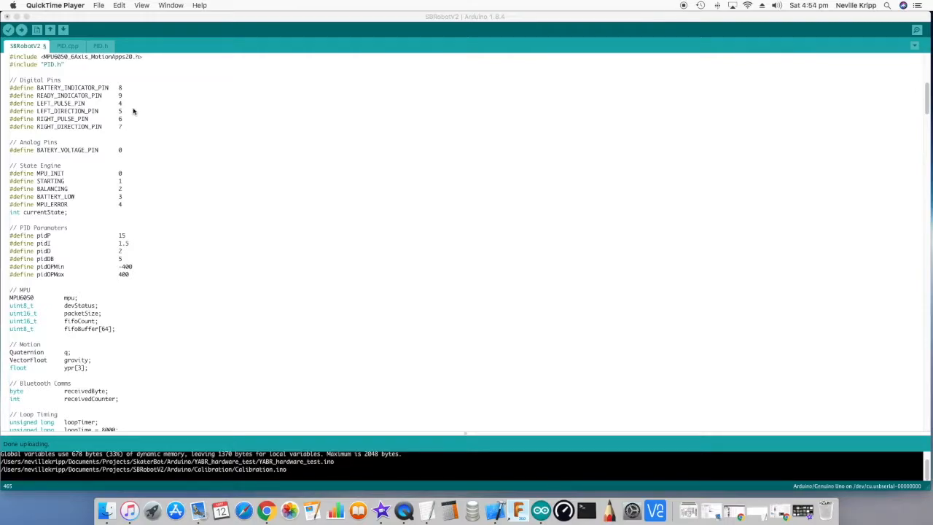
pyautogui.scroll(-3)
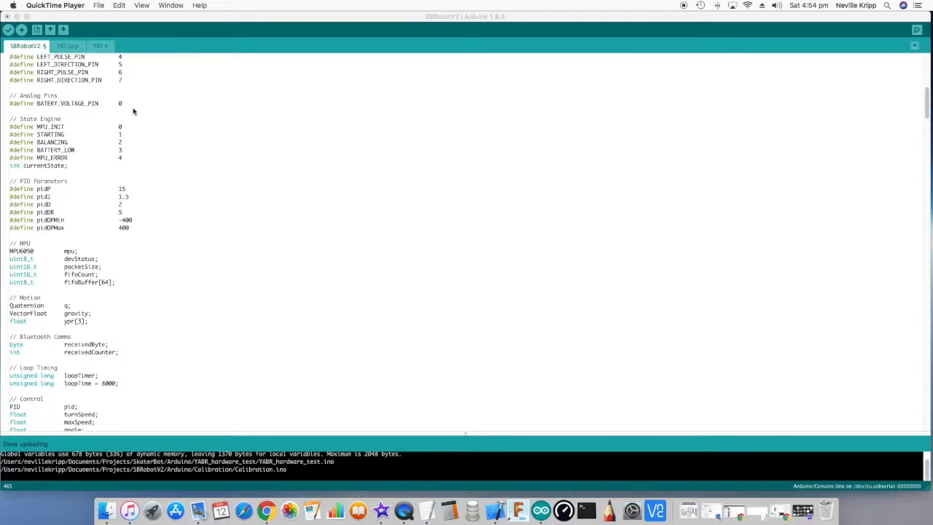
pyautogui.scroll(-3)
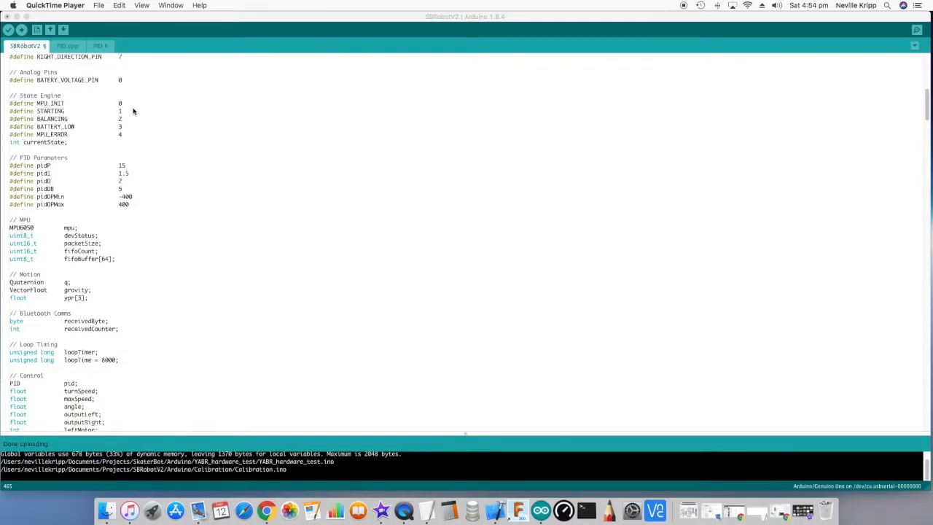
pyautogui.scroll(3)
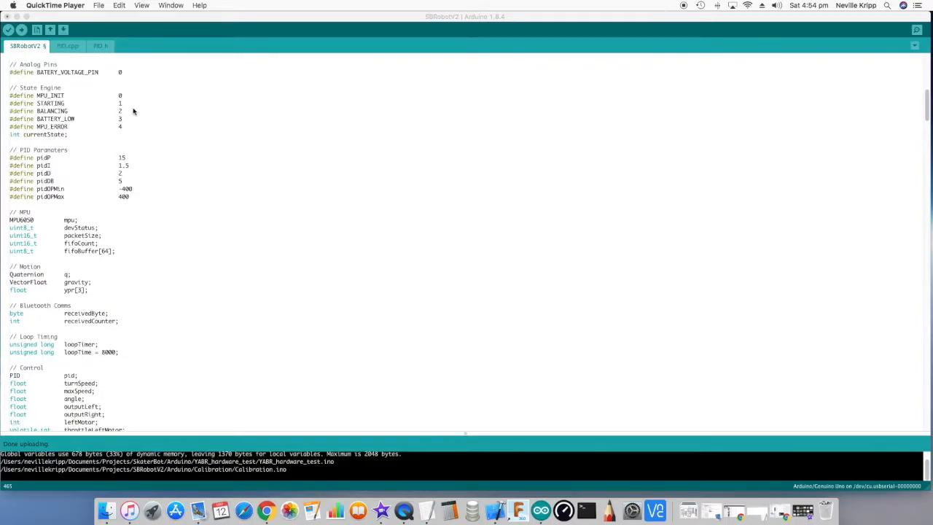
pyautogui.scroll(-3)
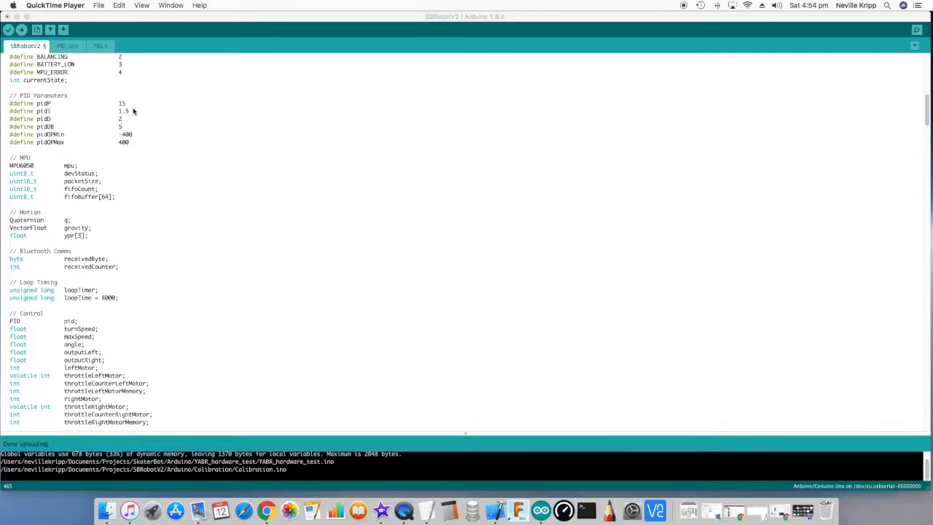
pyautogui.scroll(-3)
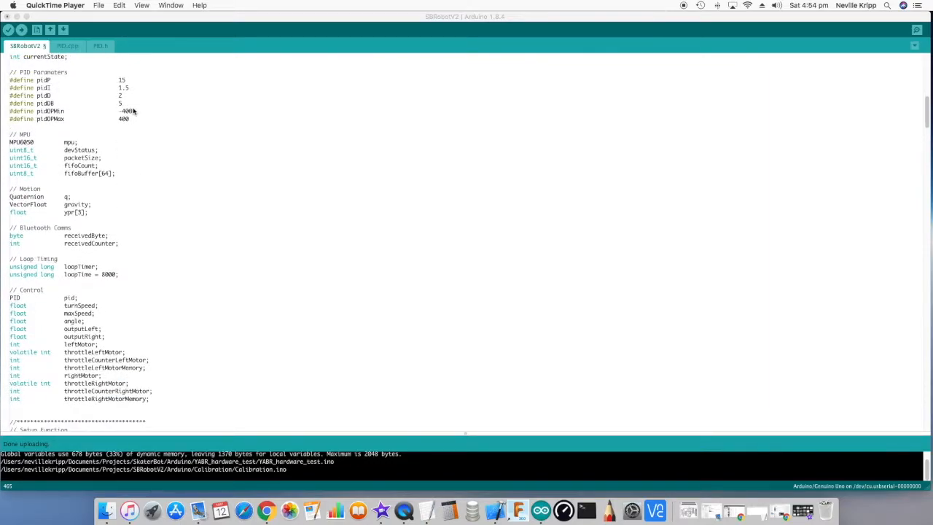
pyautogui.moveTo(138, 102)
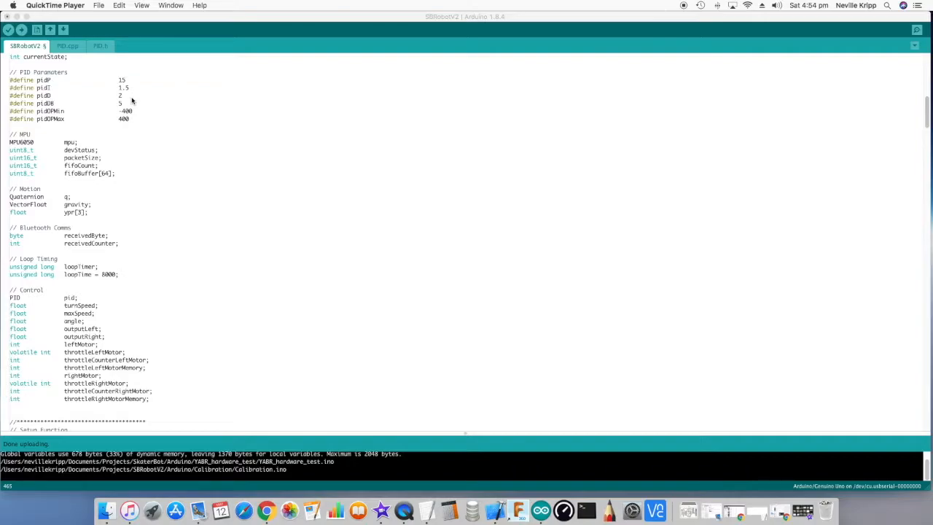
# Scroll down to the setup() function with its Wire/Serial startup and pinMode calls.
pyautogui.scroll(3)
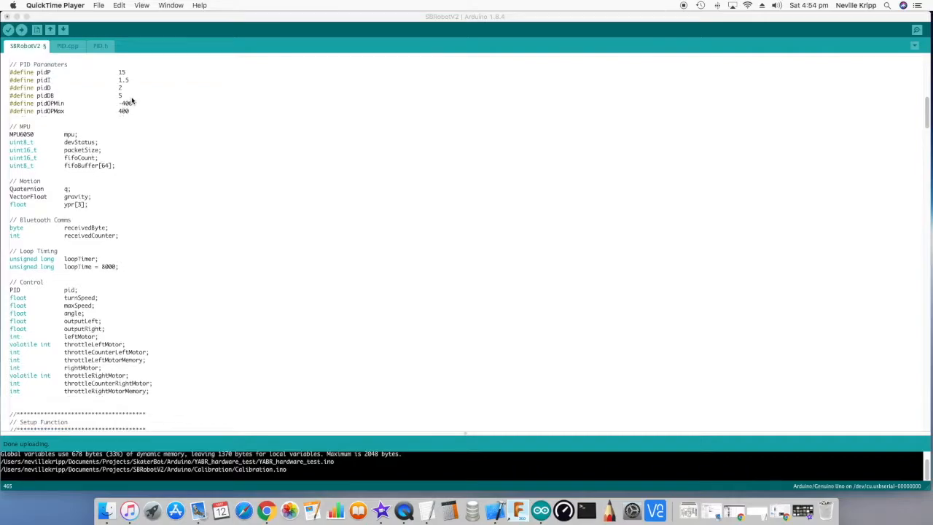
pyautogui.scroll(-3)
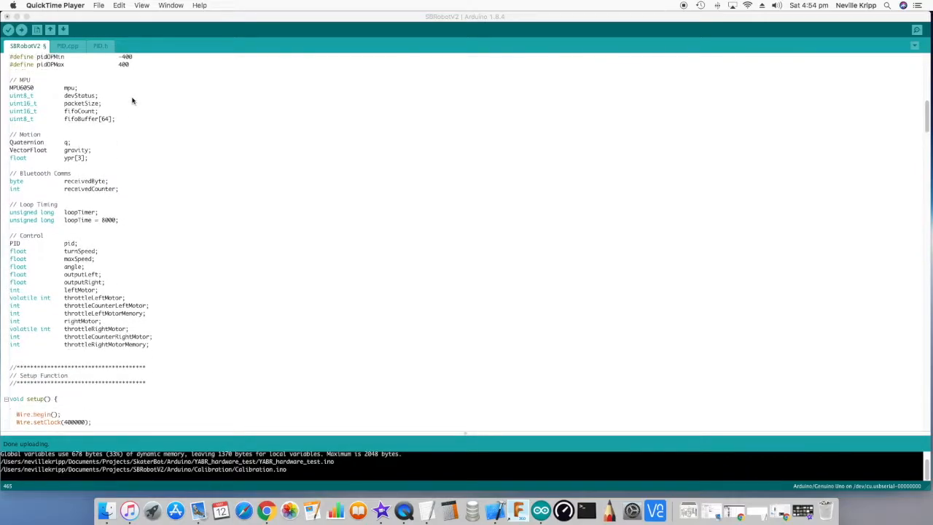
pyautogui.scroll(-3)
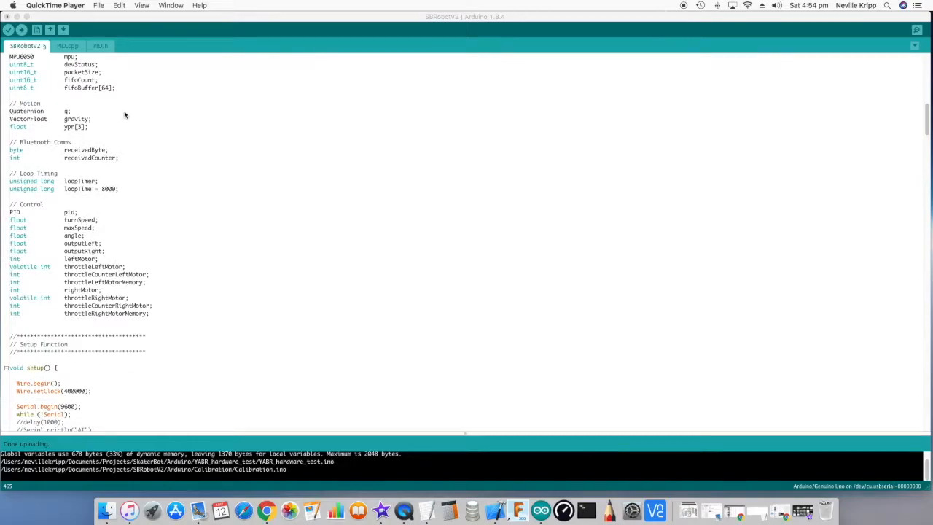
pyautogui.scroll(-3)
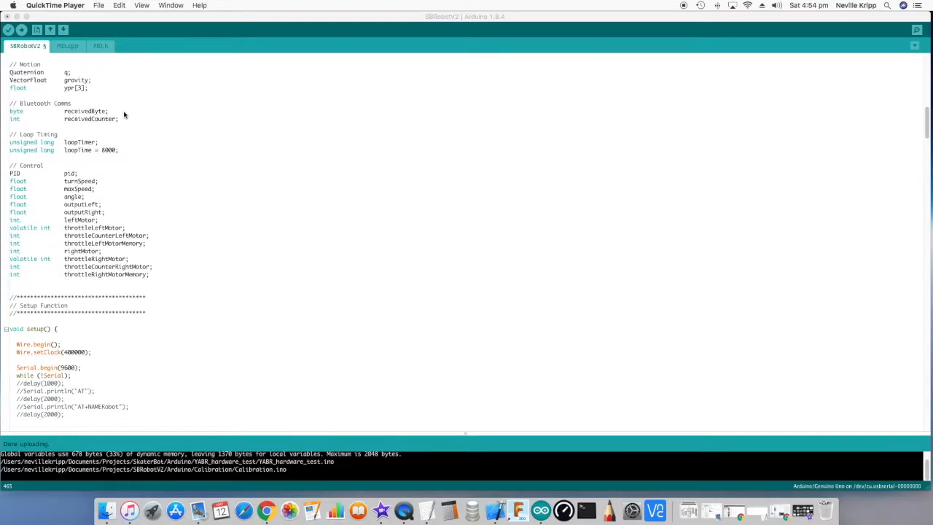
pyautogui.scroll(-3)
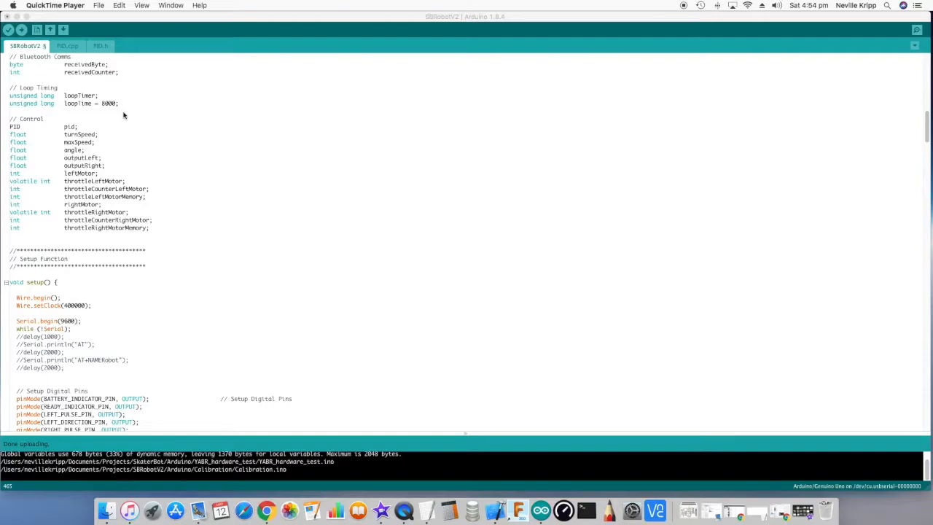
pyautogui.scroll(-3)
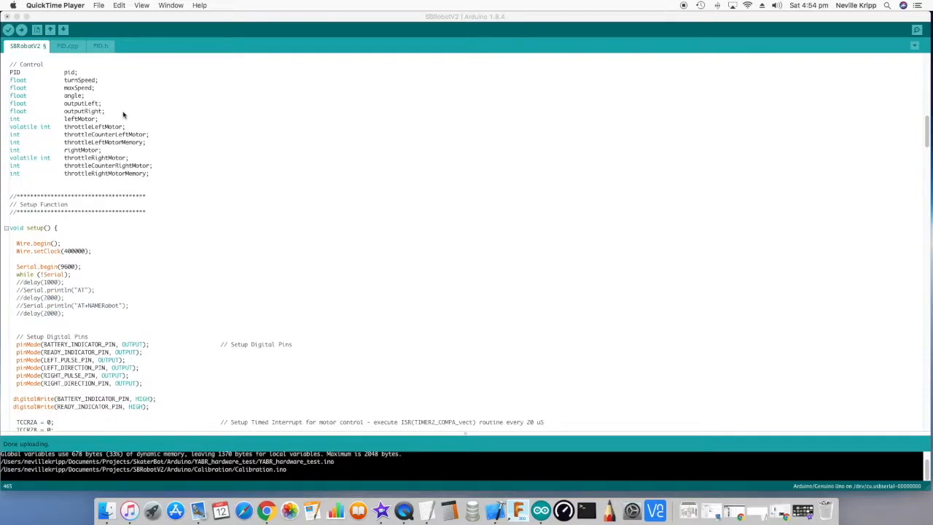
pyautogui.moveTo(188, 102)
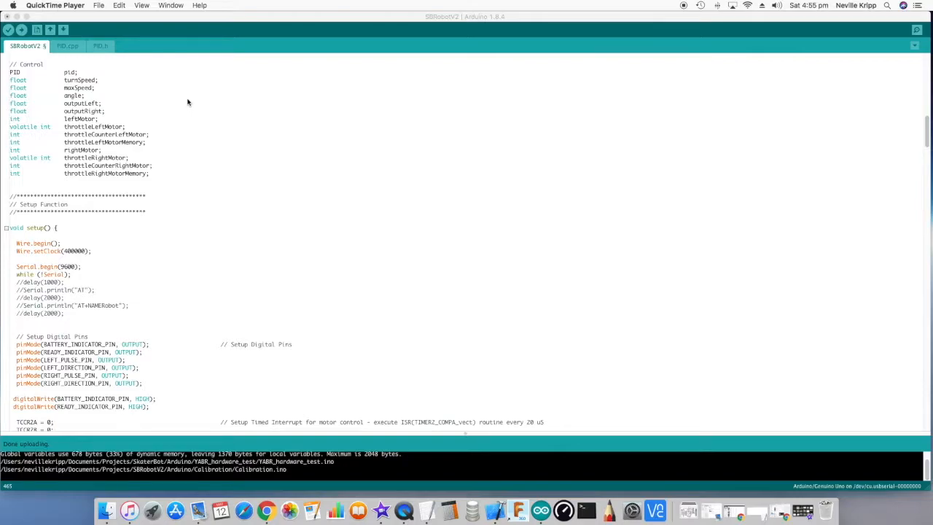
pyautogui.scroll(-3)
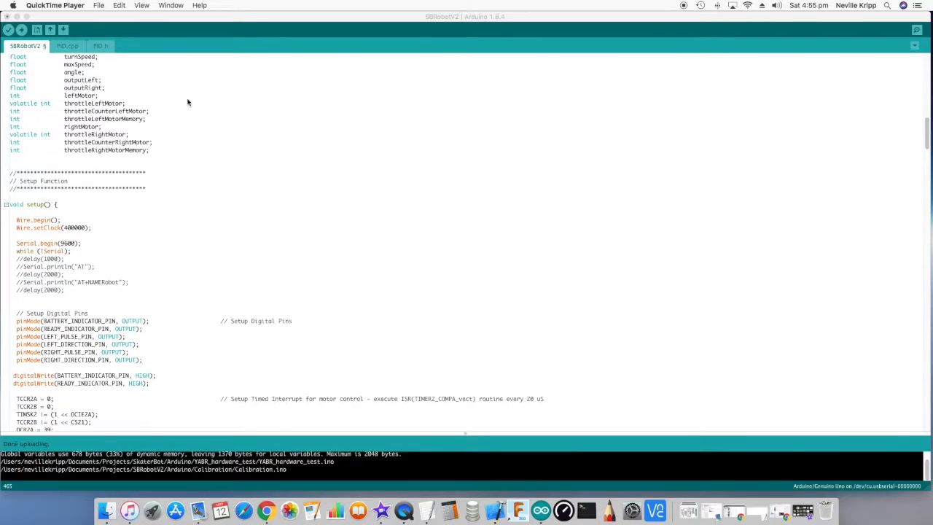
pyautogui.scroll(-3)
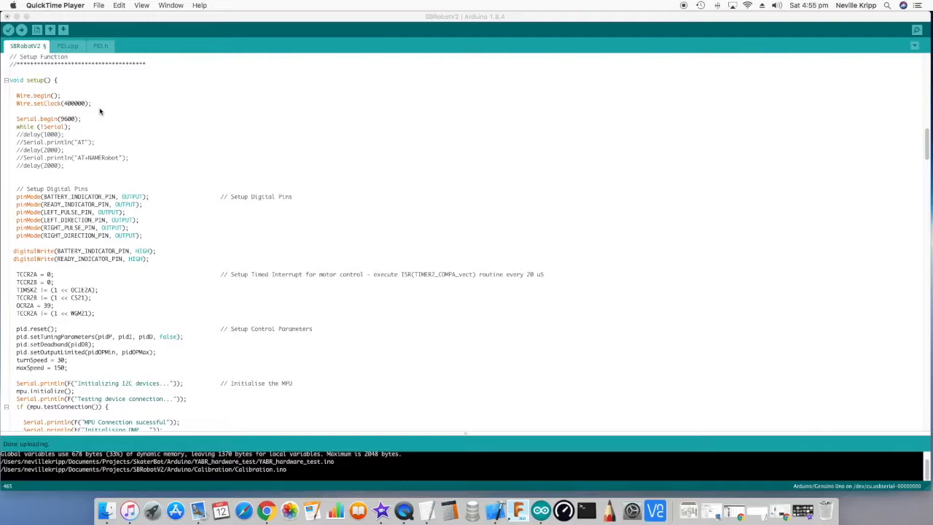
# Scroll through setup() to the Timer2 lines, PID settings and mpu.initialize() with gyro/accel offsets.
pyautogui.scroll(-3)
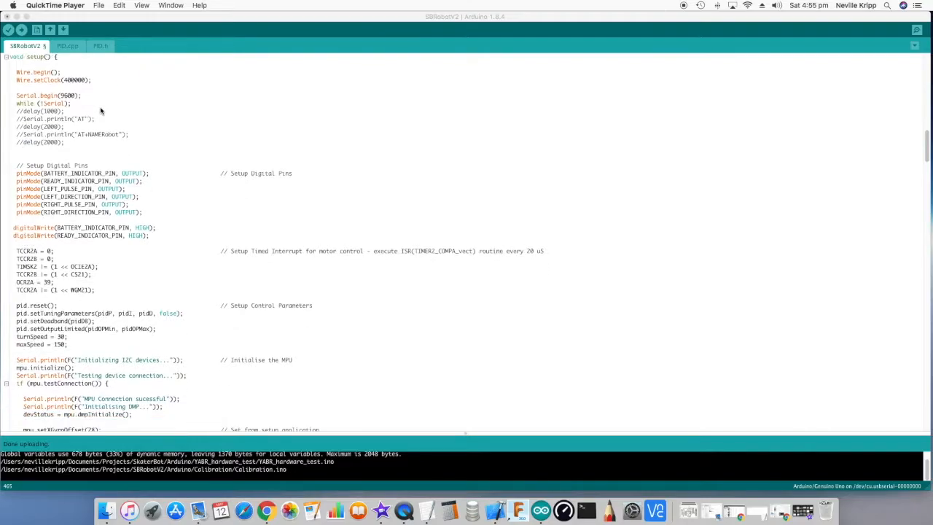
pyautogui.scroll(-3)
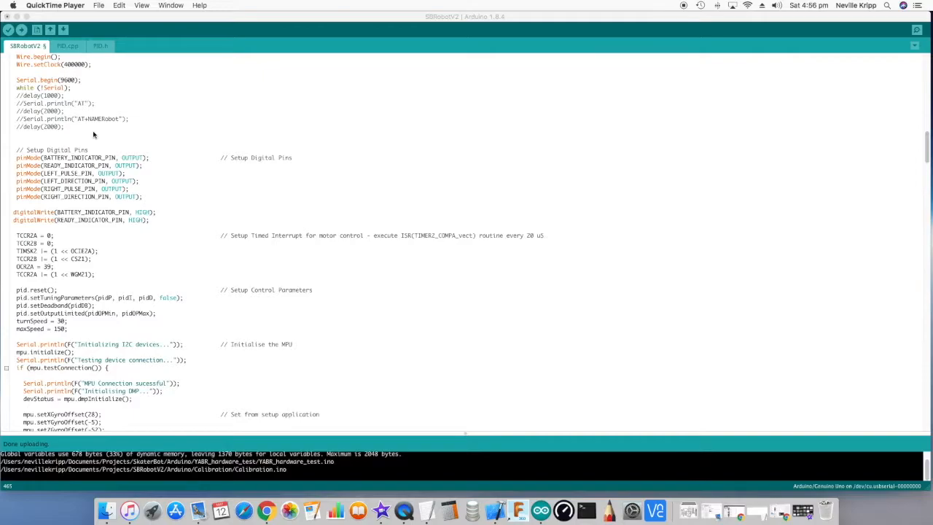
pyautogui.scroll(-3)
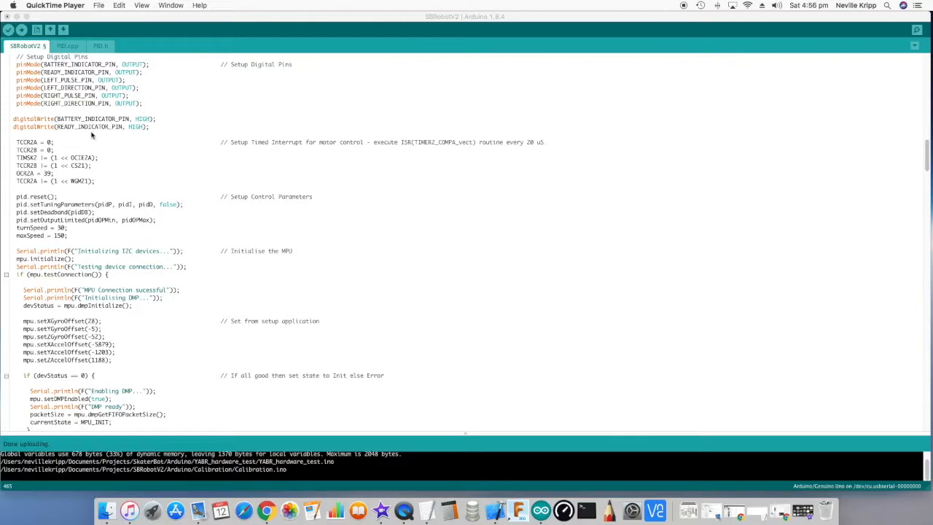
# Scroll past the MPU connection-failure branch to the start of loop() and its state switch.
pyautogui.scroll(-3)
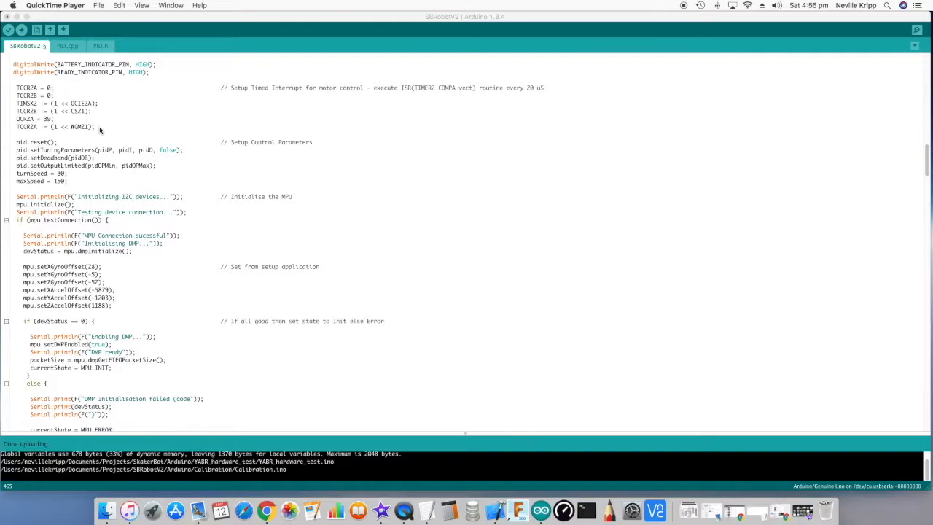
pyautogui.scroll(-3)
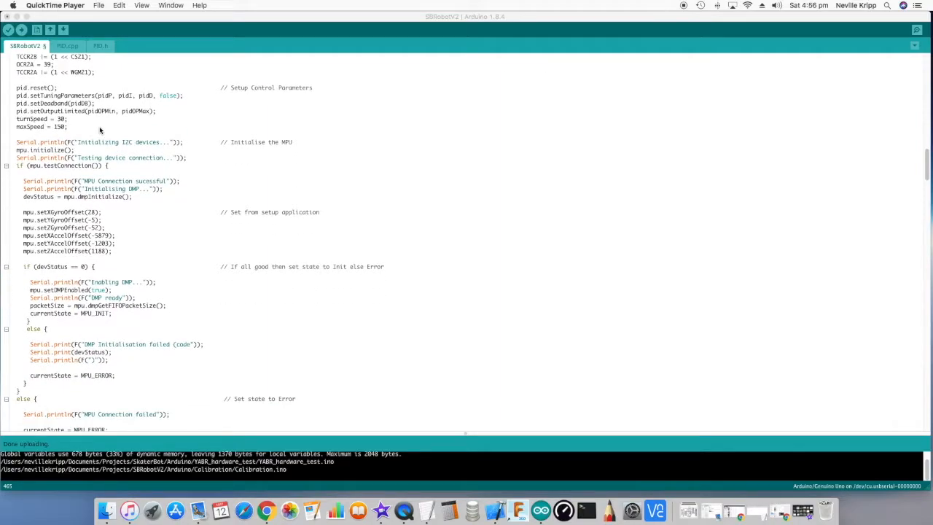
pyautogui.scroll(-3)
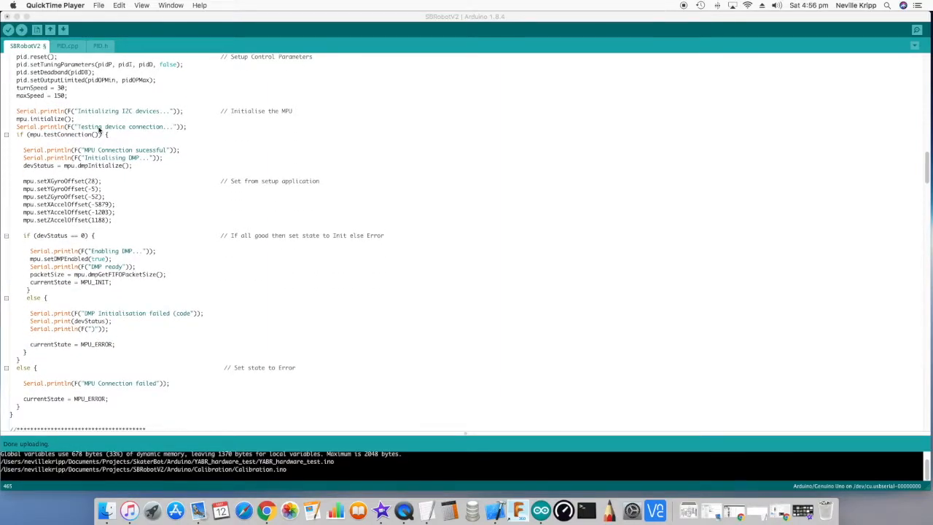
pyautogui.scroll(-3)
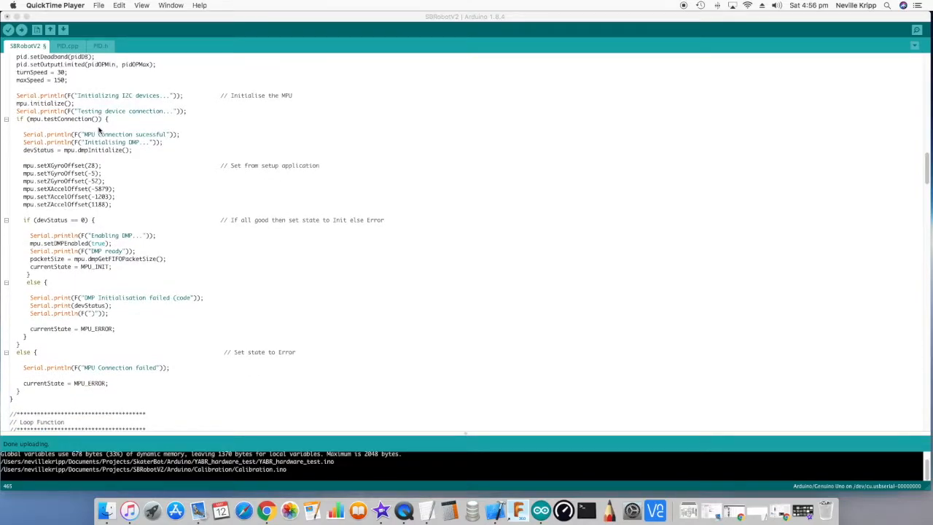
pyautogui.scroll(-3)
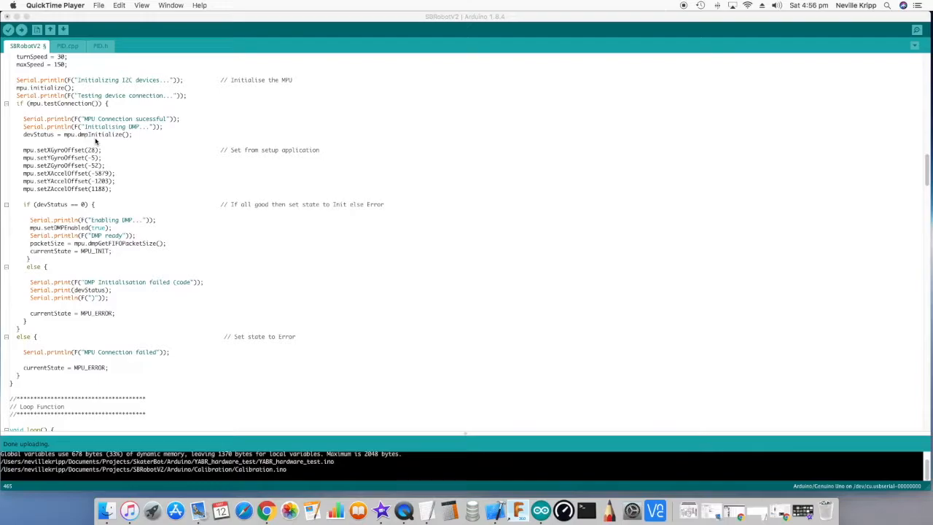
pyautogui.scroll(-3)
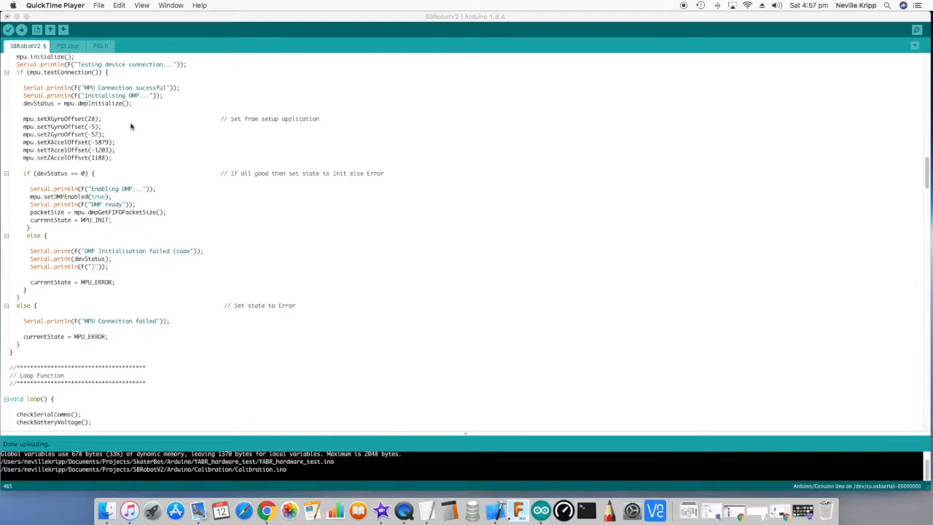
pyautogui.moveTo(122, 169)
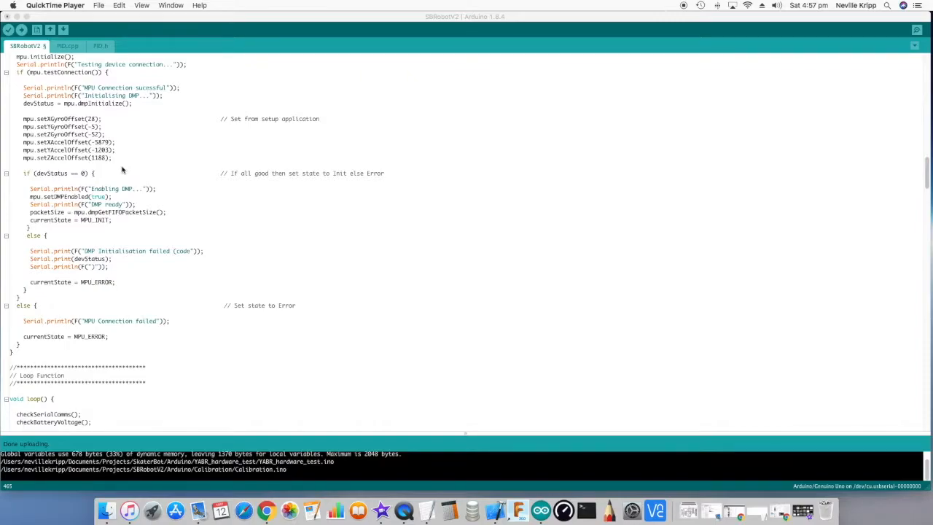
pyautogui.scroll(-3)
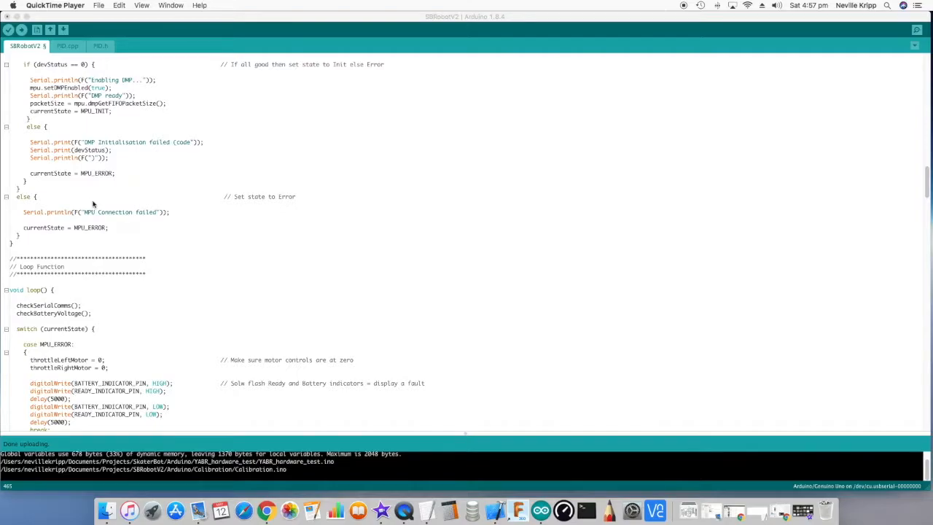
pyautogui.moveTo(108, 181)
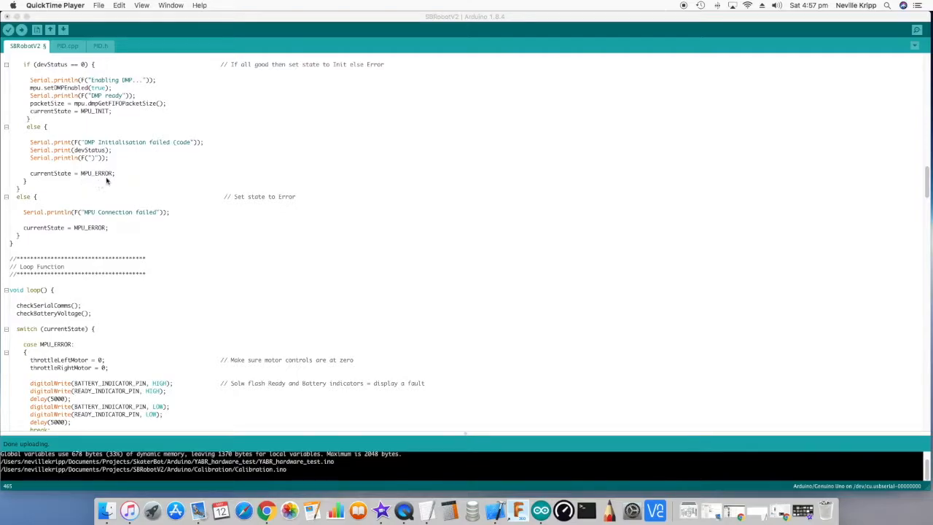
# Scroll around the loop() switch to review the MPU_ERROR, BATTERY_LOW and MPU_INIT cases.
pyautogui.scroll(-3)
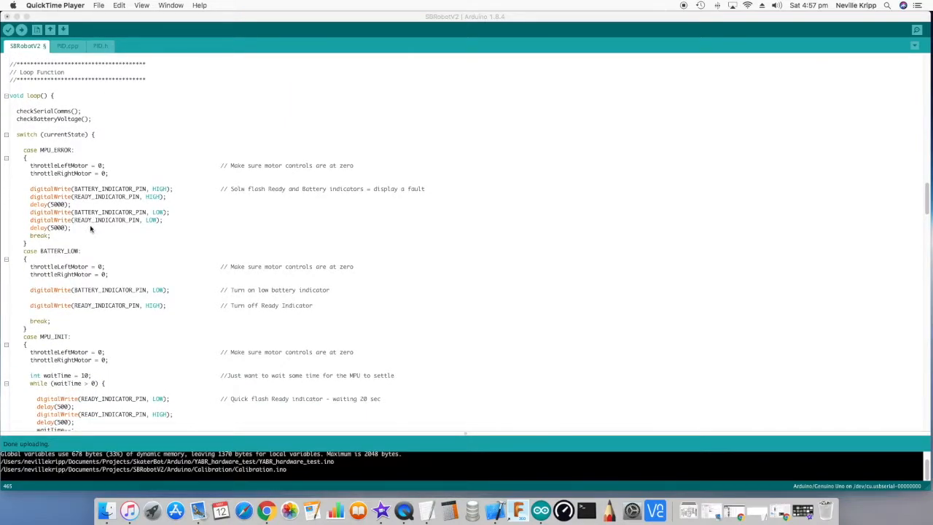
pyautogui.moveTo(107, 118)
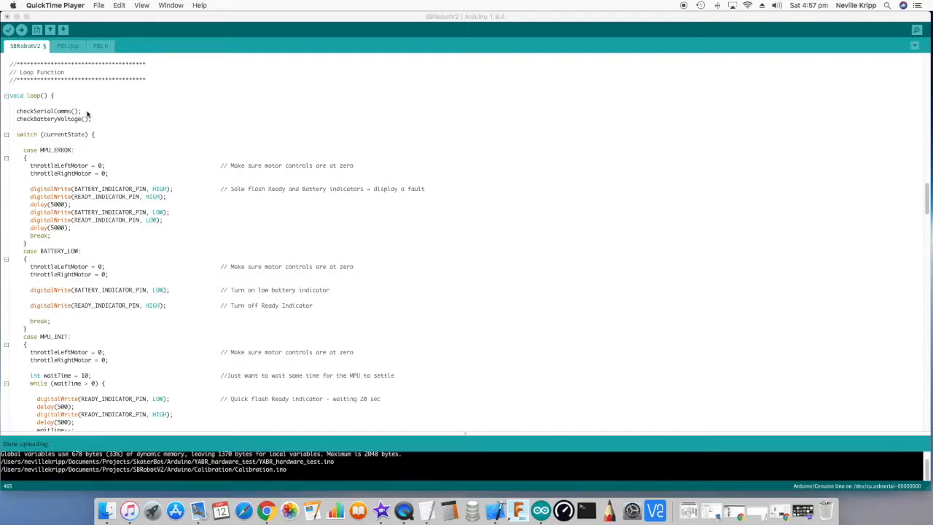
pyautogui.moveTo(96, 123)
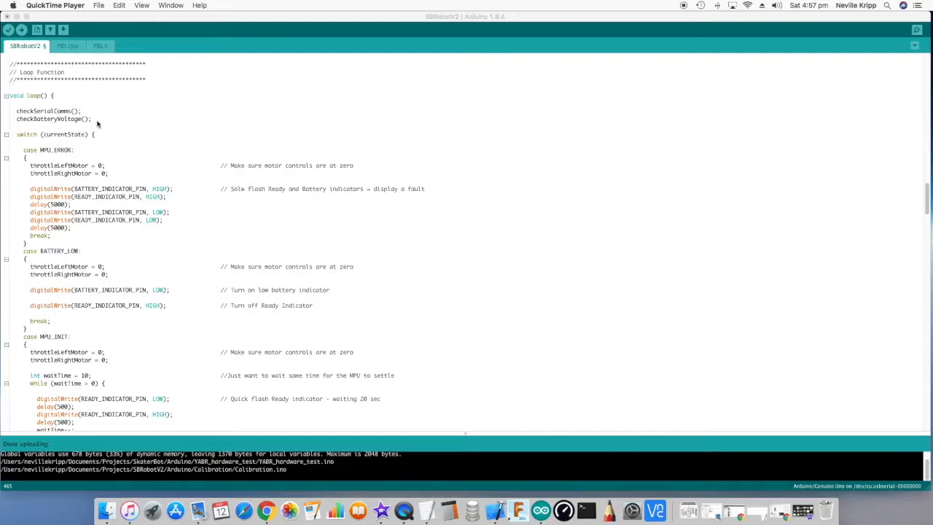
pyautogui.scroll(3)
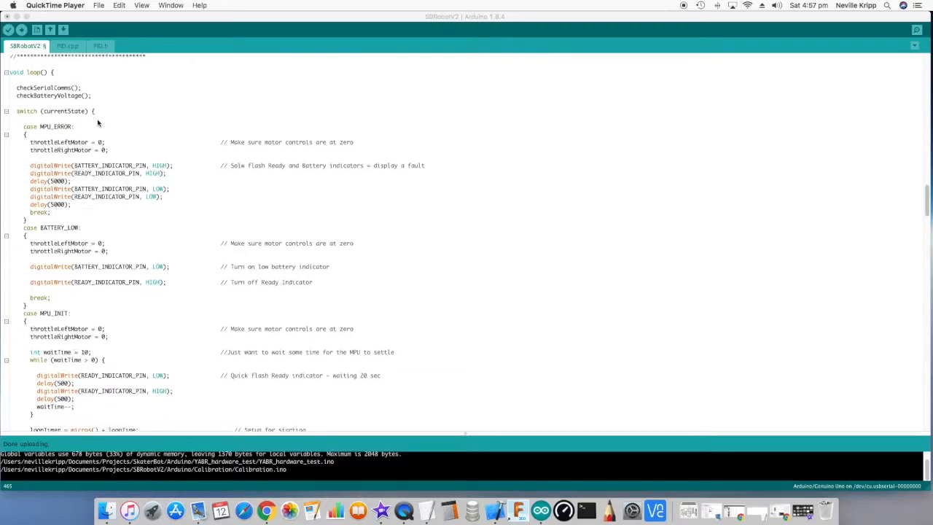
pyautogui.scroll(3)
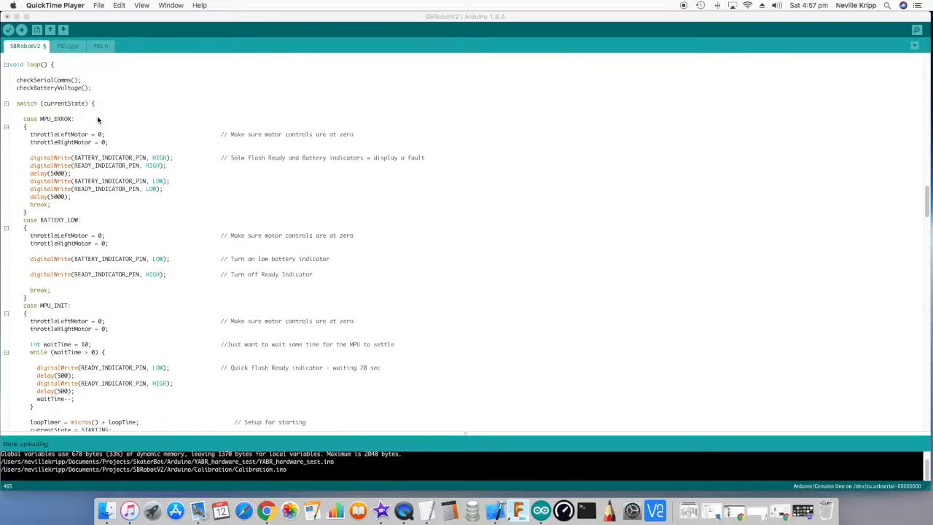
pyautogui.moveTo(132, 99)
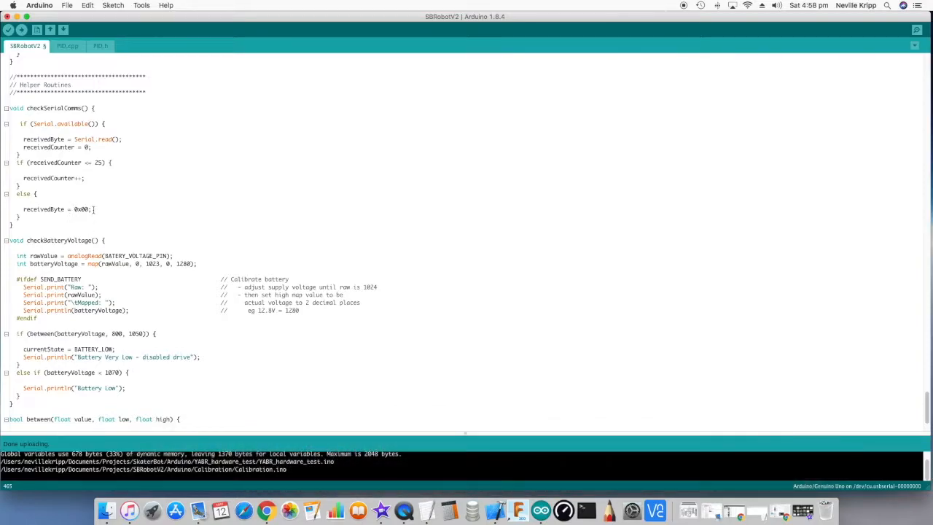
# Scroll so checkBatteryVoltage() and between() are fully visible at the end of the sketch.
pyautogui.scroll(-3)
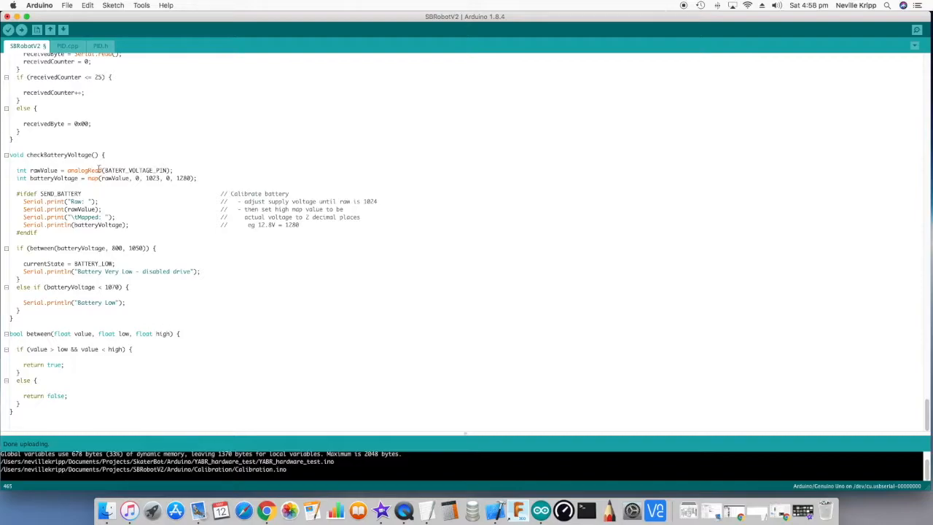
pyautogui.moveTo(178, 178)
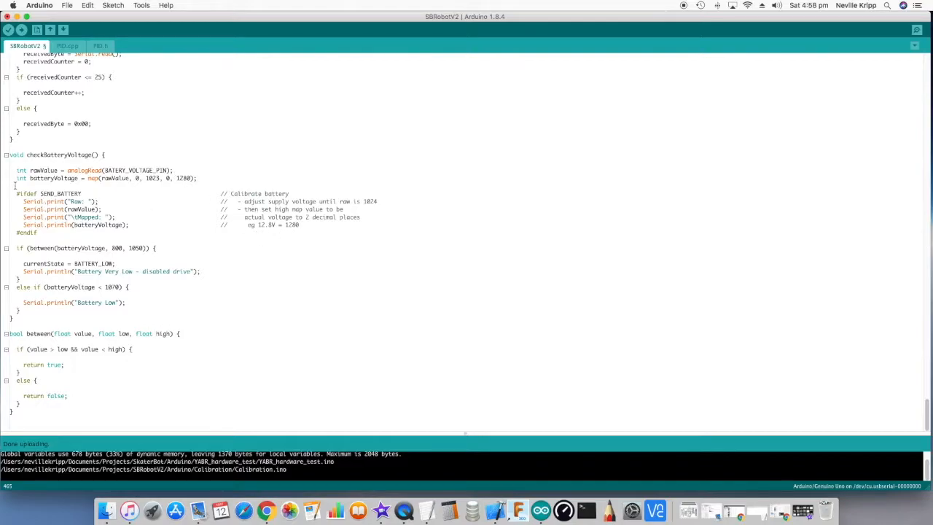
pyautogui.moveTo(102, 193)
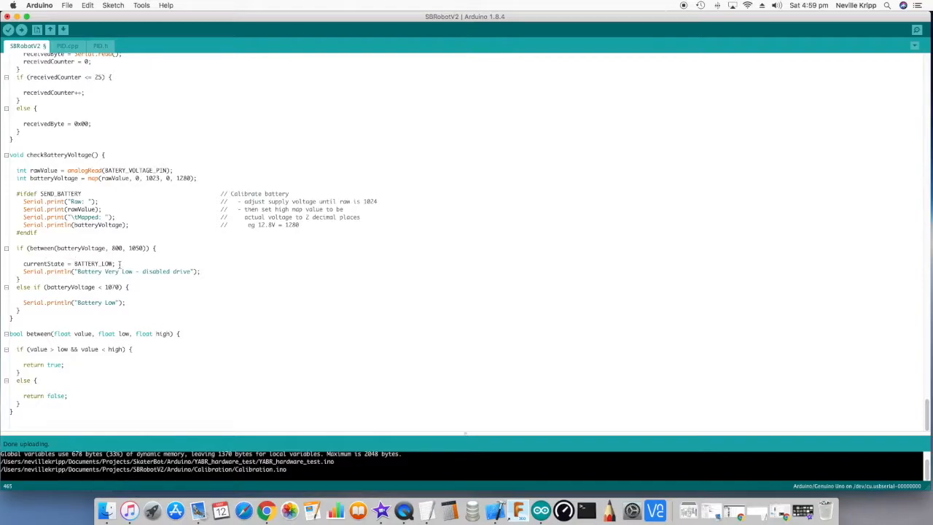
pyautogui.moveTo(134, 259)
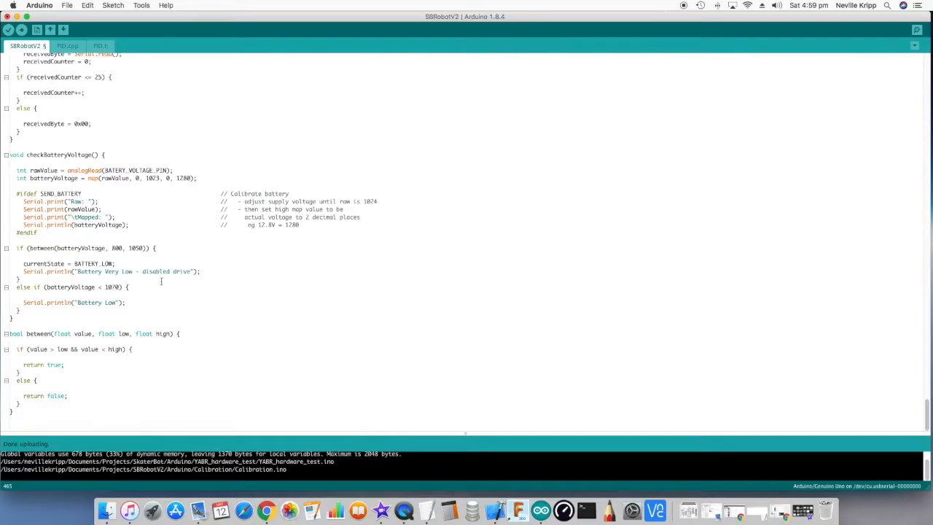
pyautogui.moveTo(111, 294)
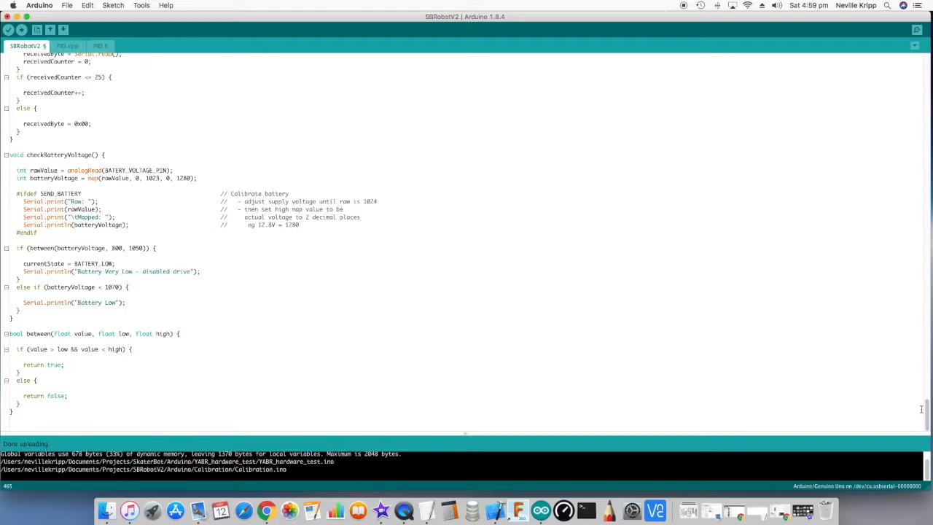
# Scroll back up past calculateDriveSignals() to the loop() MPU_ERROR, BATTERY_LOW and MPU_INIT cases.
pyautogui.scroll(3)
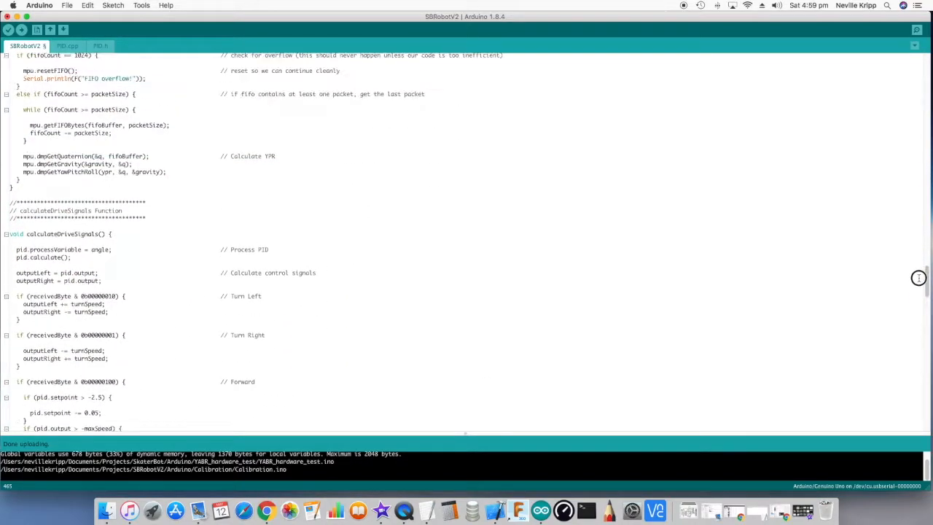
pyautogui.scroll(3)
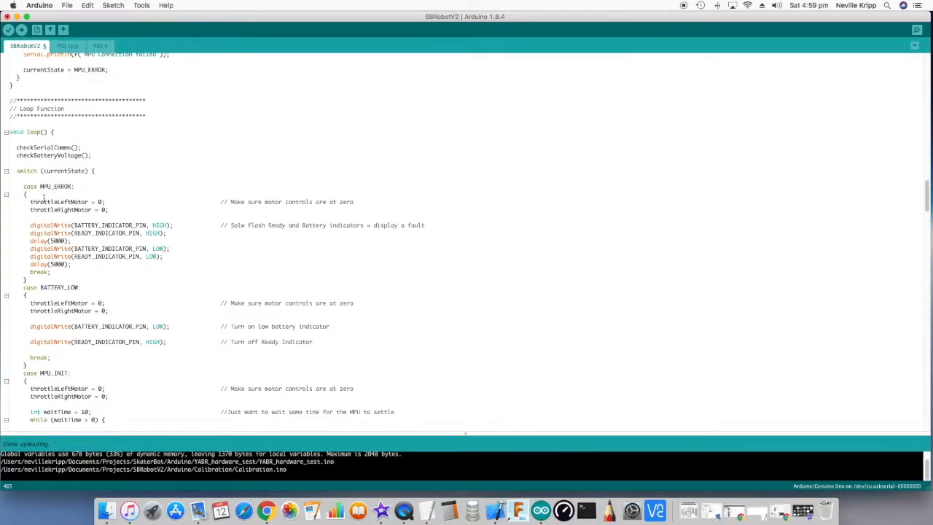
pyautogui.scroll(-3)
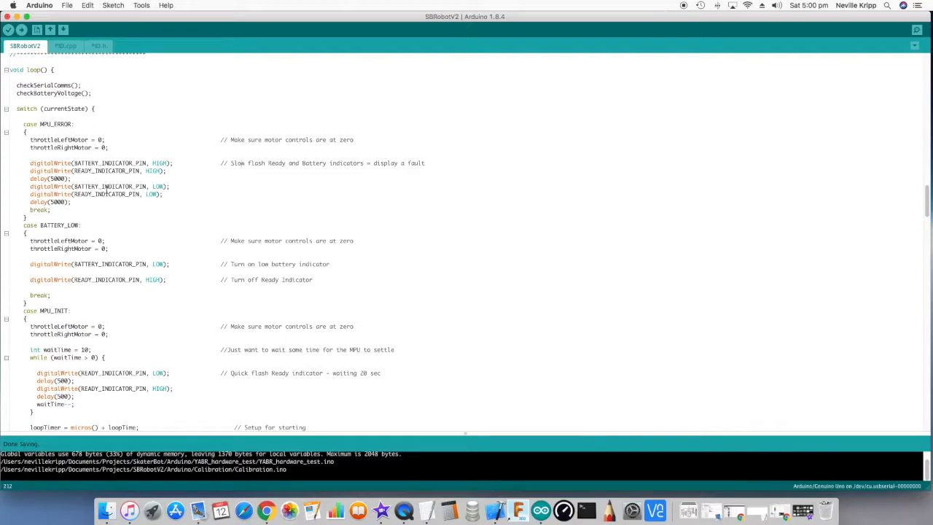
pyautogui.scroll(3)
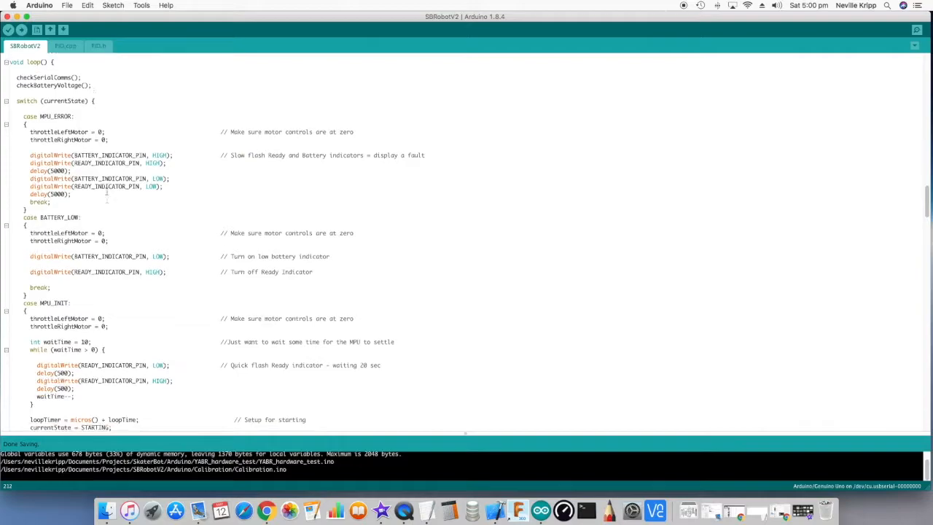
pyautogui.scroll(-3)
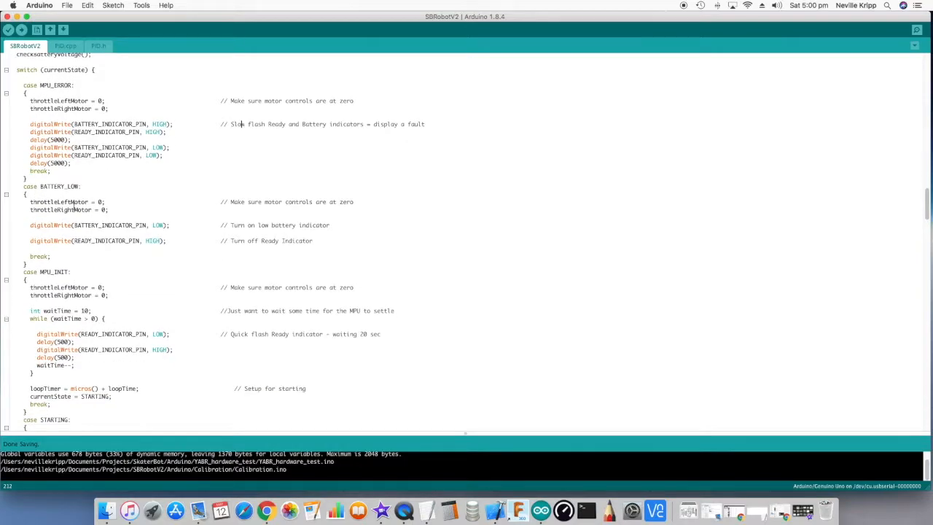
pyautogui.scroll(3)
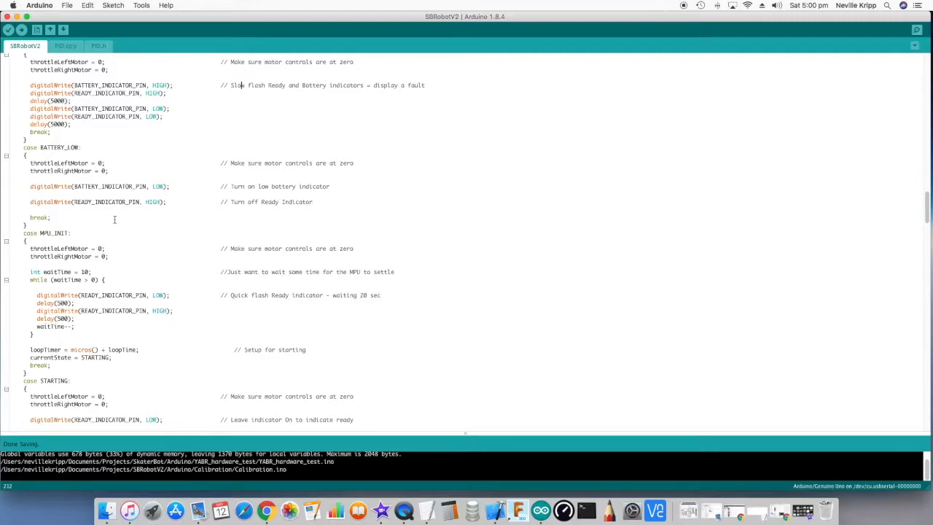
# Change the MPU_INIT comment's wait duration to 10 seconds while the Ready indicator flashes.
pyautogui.scroll(-3)
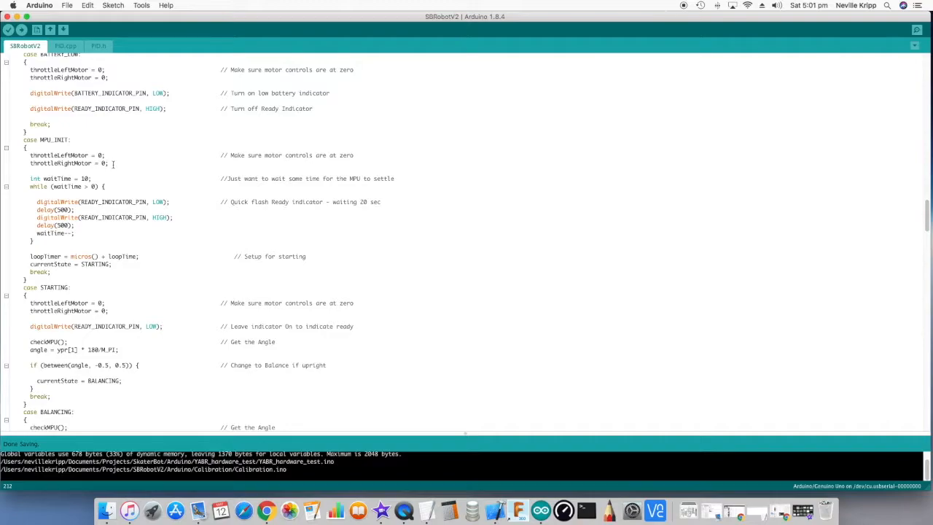
pyautogui.scroll(3)
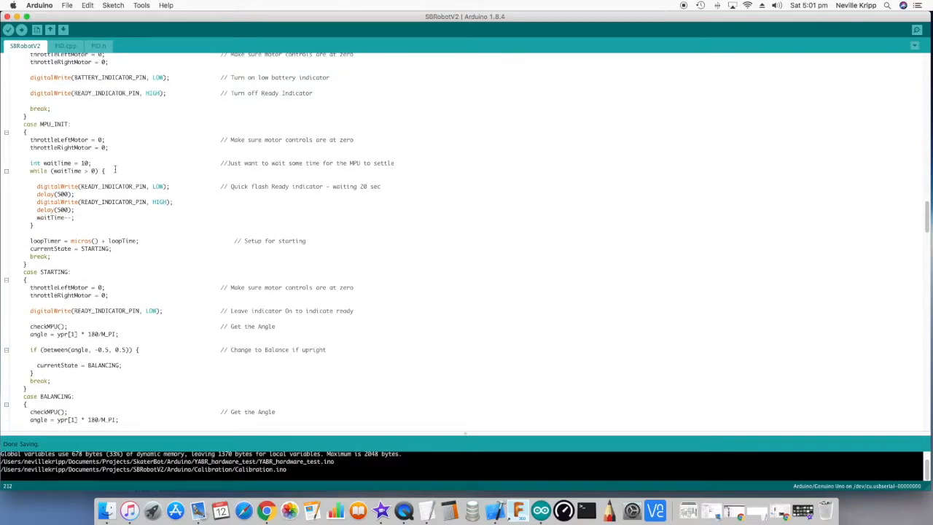
pyautogui.moveTo(111, 211)
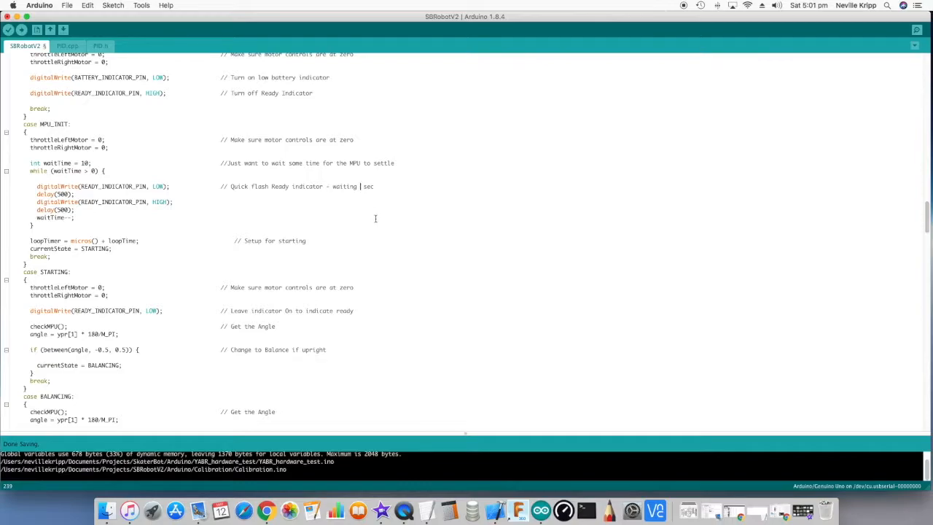
pyautogui.write('10')
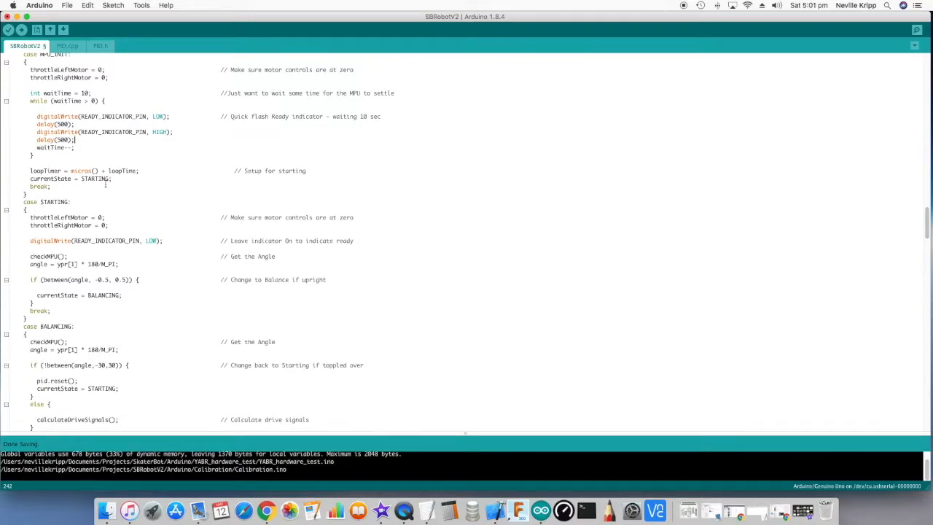
# Scroll through the STARTING and BALANCING cases to the end of the loop's state switch.
pyautogui.scroll(-3)
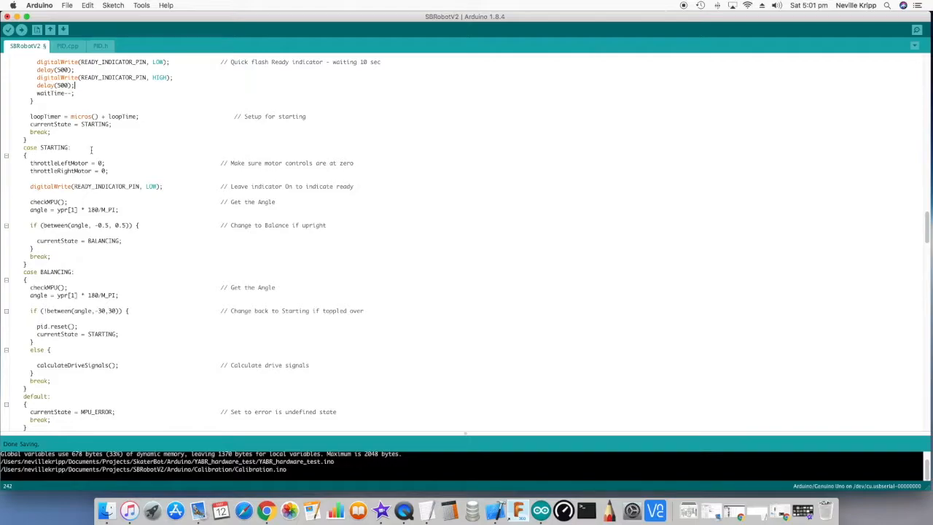
pyautogui.scroll(-3)
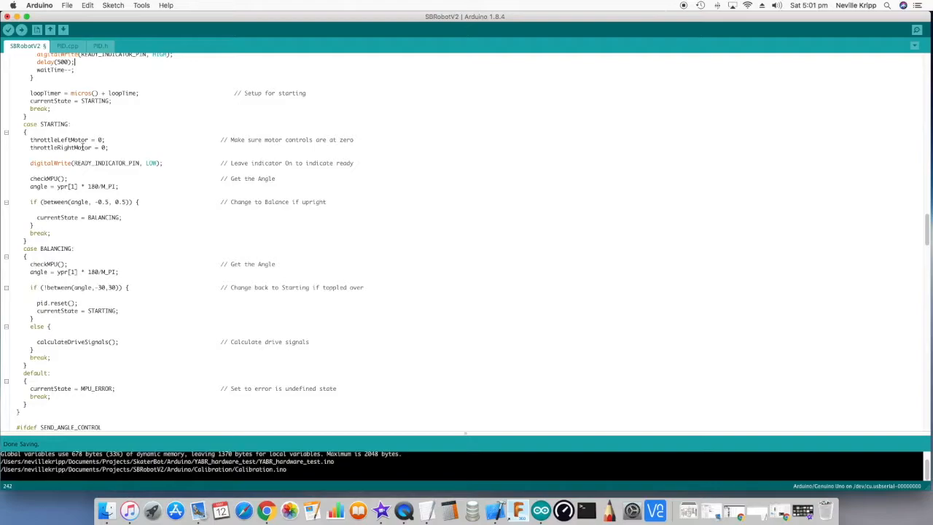
pyautogui.scroll(-3)
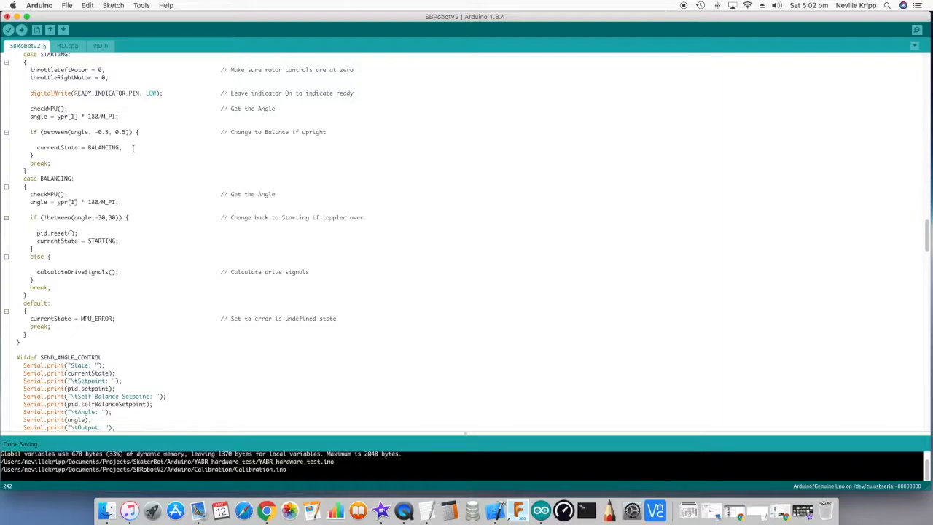
pyautogui.scroll(-3)
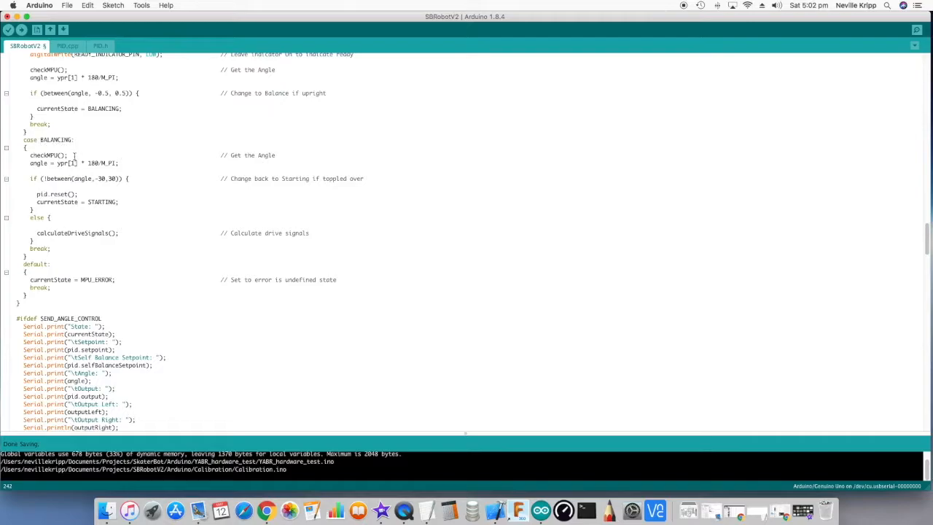
pyautogui.scroll(-3)
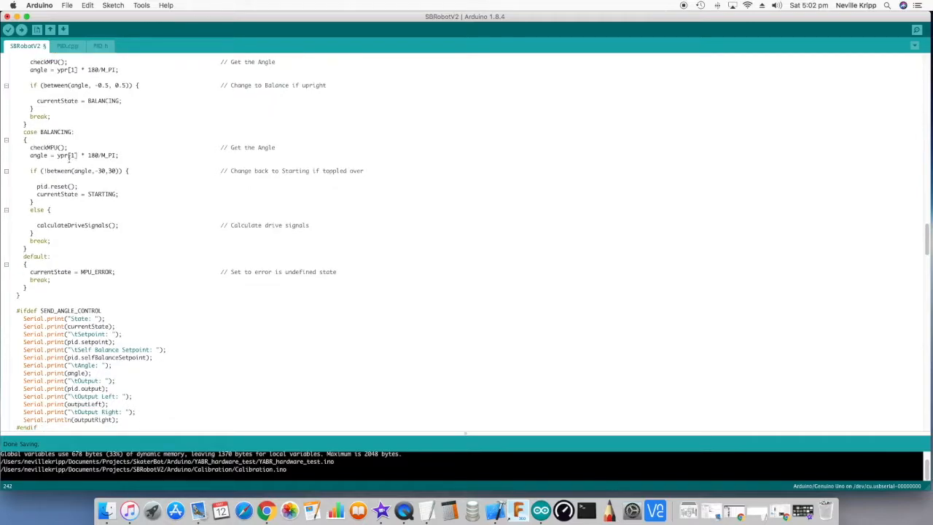
pyautogui.scroll(-3)
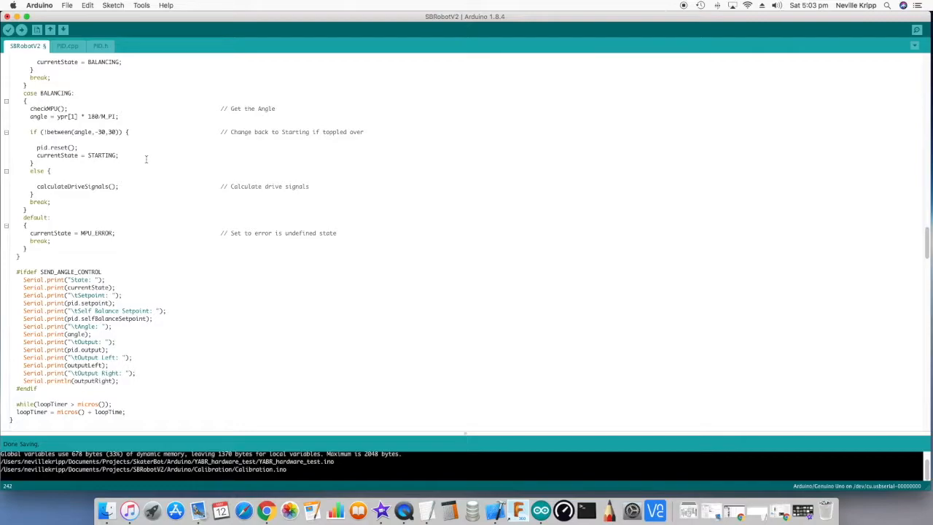
# Scroll past the debug printing and loop timing to the checkMPU() FIFO handling.
pyautogui.scroll(-3)
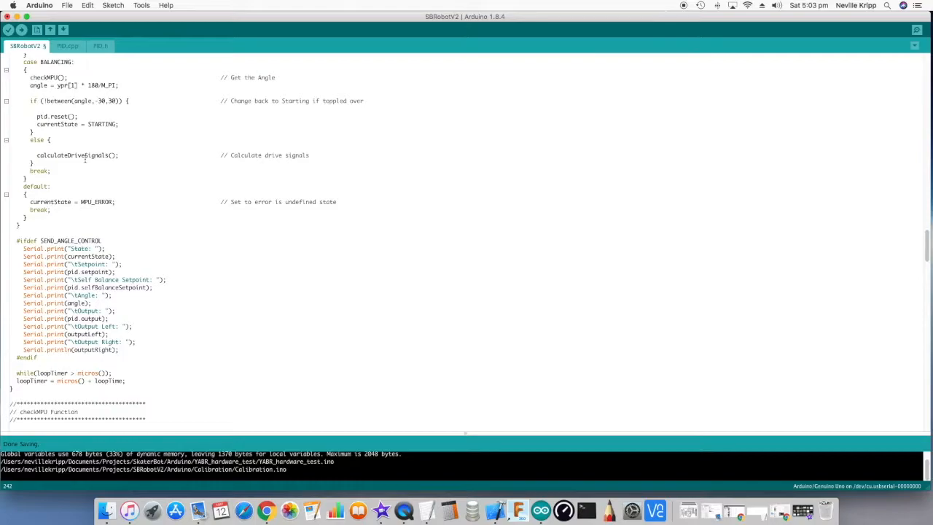
pyautogui.scroll(-3)
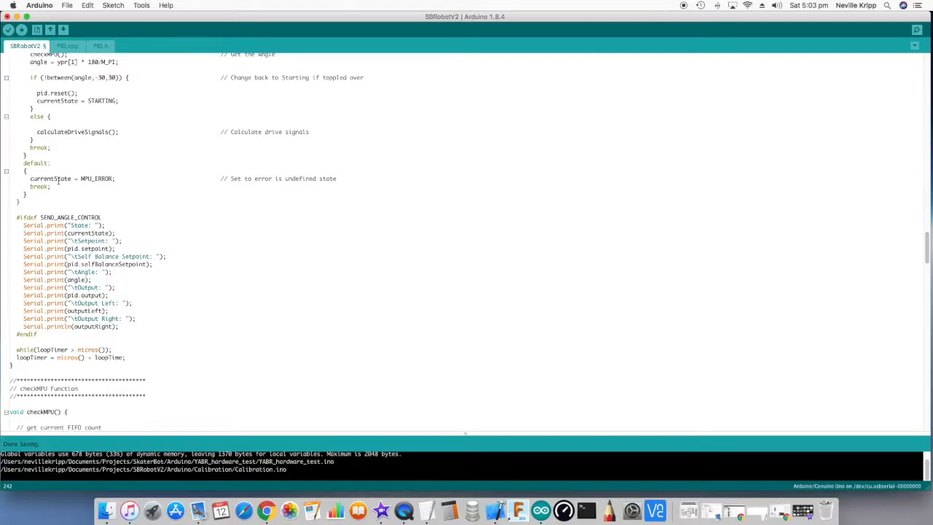
pyautogui.scroll(-3)
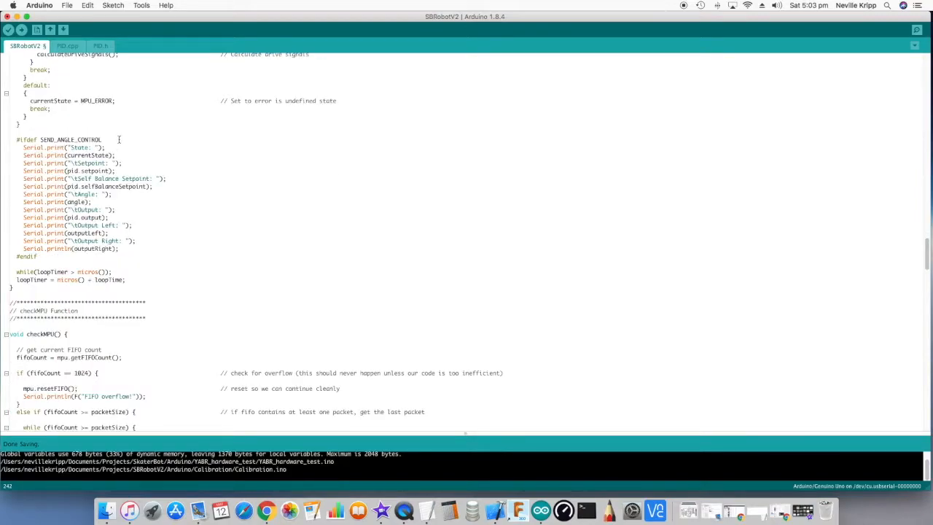
pyautogui.scroll(-3)
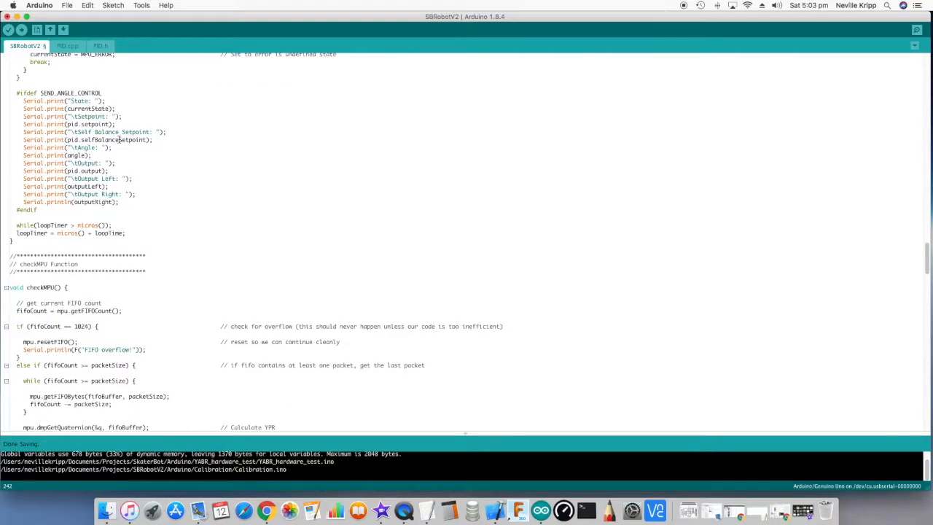
pyautogui.scroll(-3)
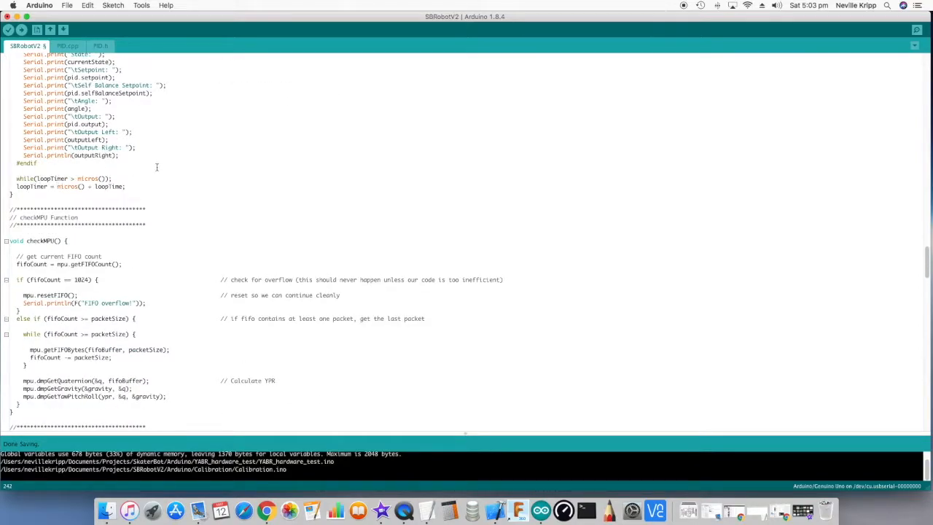
pyautogui.moveTo(137, 178)
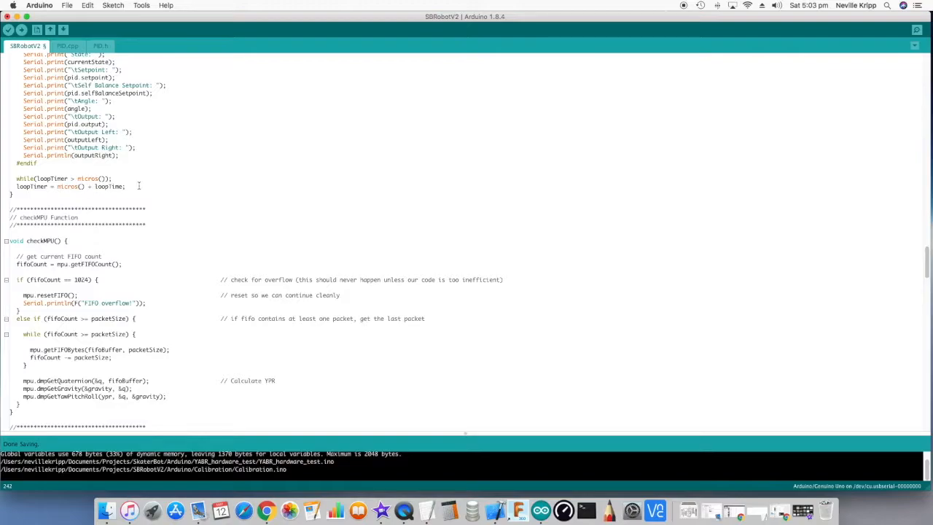
# Scroll the editor so checkMPU and the start of calculateDriveSignals with its PID and turn handling are visible.
pyautogui.scroll(-3)
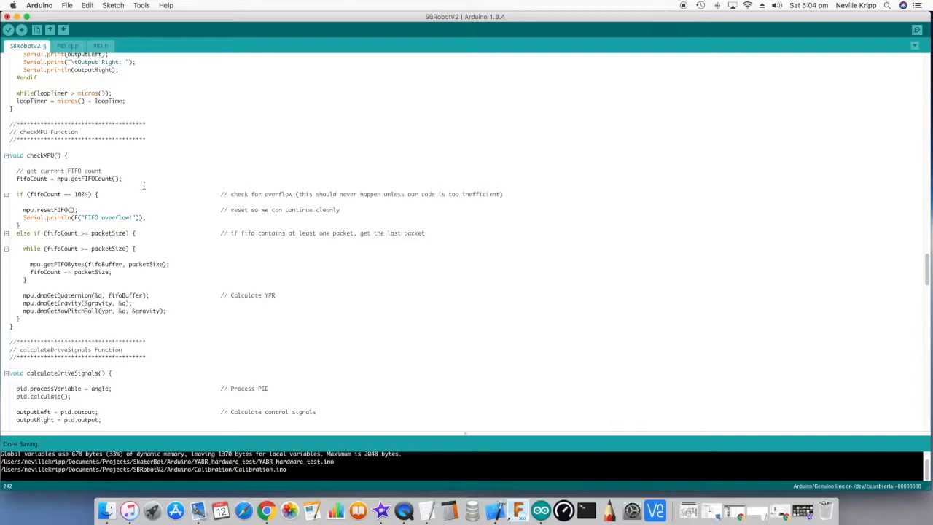
pyautogui.scroll(3)
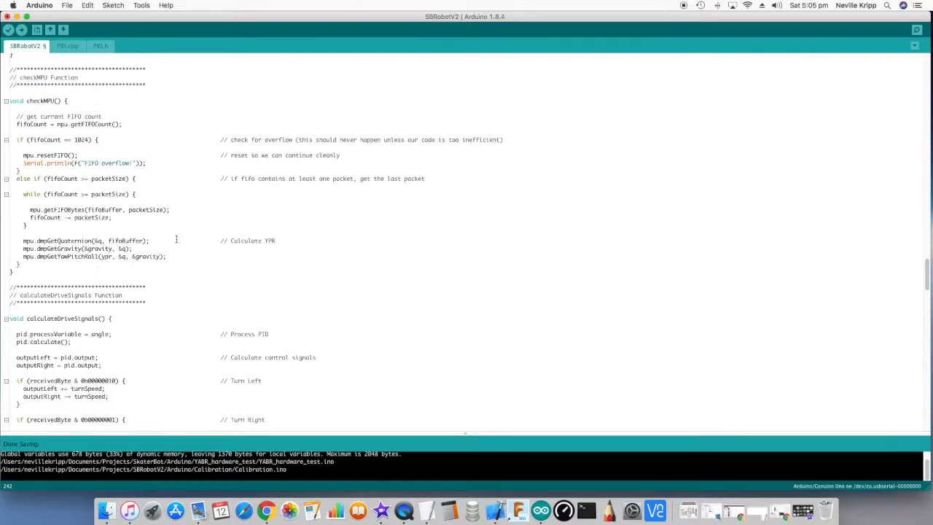
pyautogui.scroll(3)
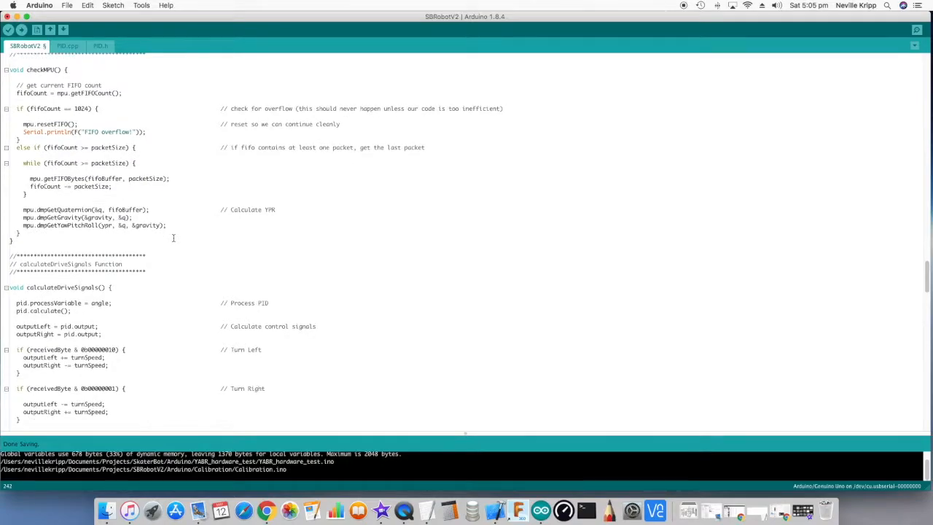
# Scroll through the turn-left and turn-right receivedByte blocks of calculateDriveSignals.
pyautogui.scroll(-3)
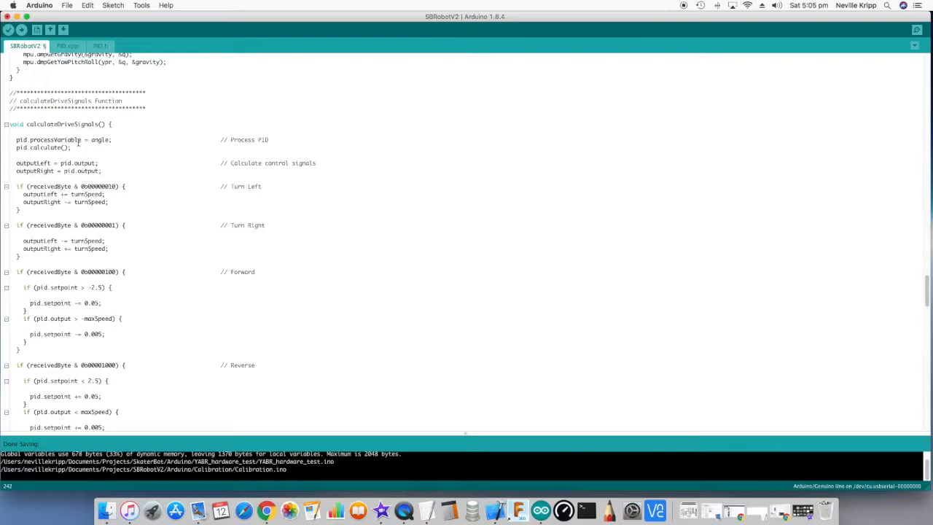
pyautogui.scroll(3)
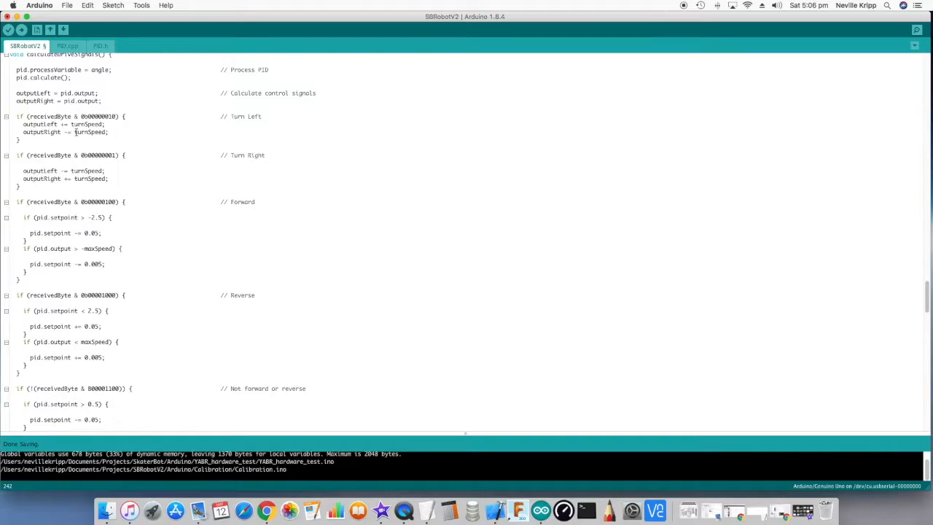
pyautogui.scroll(-3)
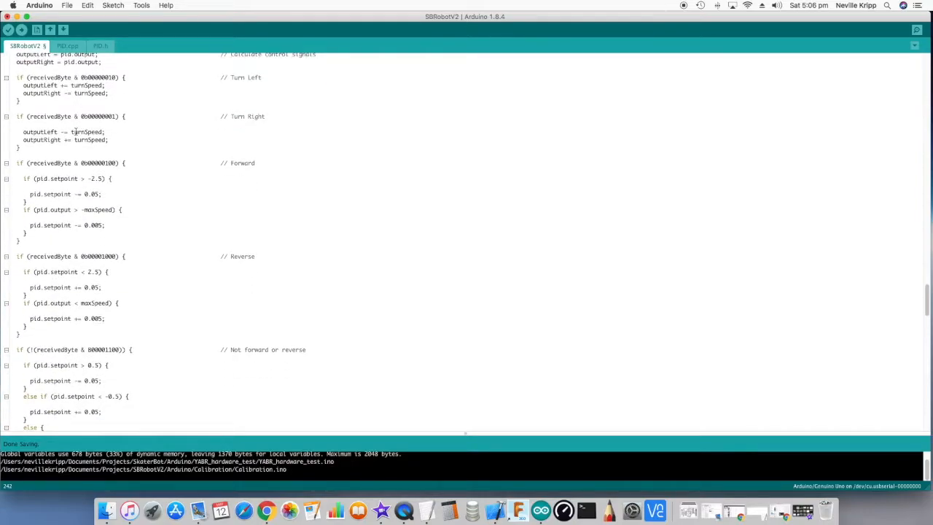
pyautogui.scroll(3)
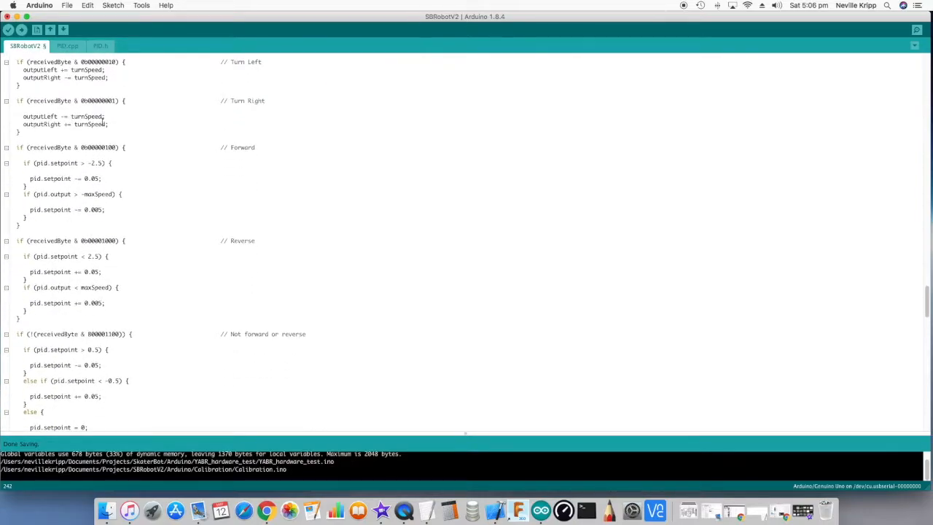
pyautogui.scroll(-3)
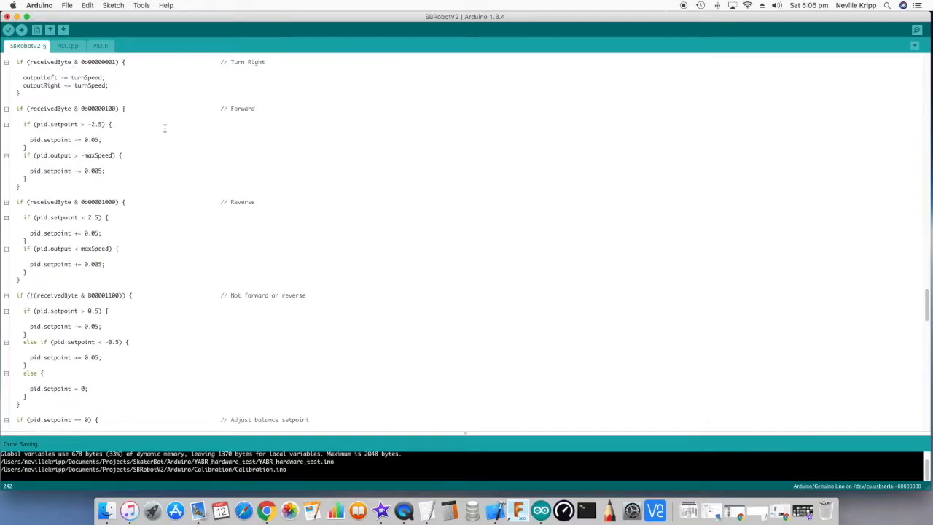
pyautogui.moveTo(127, 143)
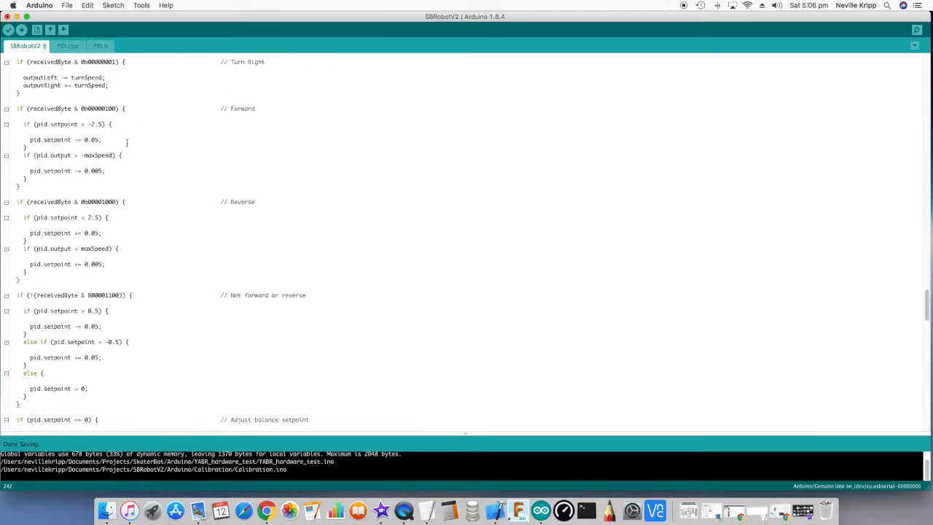
pyautogui.moveTo(135, 131)
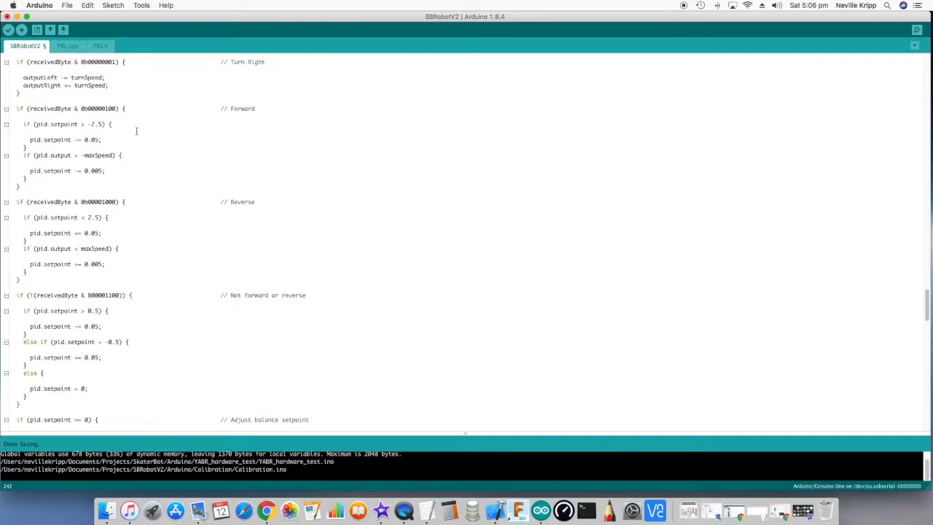
# Scroll on past forward, reverse and balance setpoint handling to the Motor Calculations comment.
pyautogui.scroll(-3)
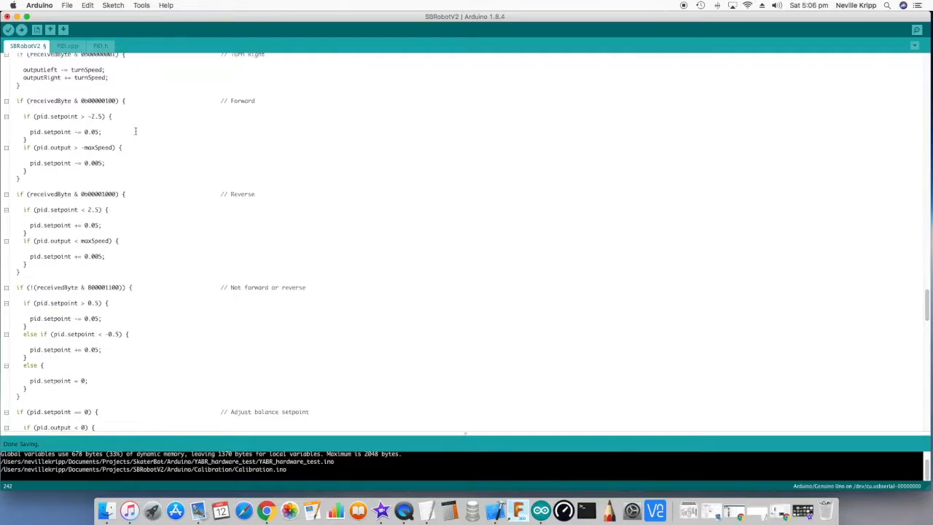
pyautogui.scroll(-3)
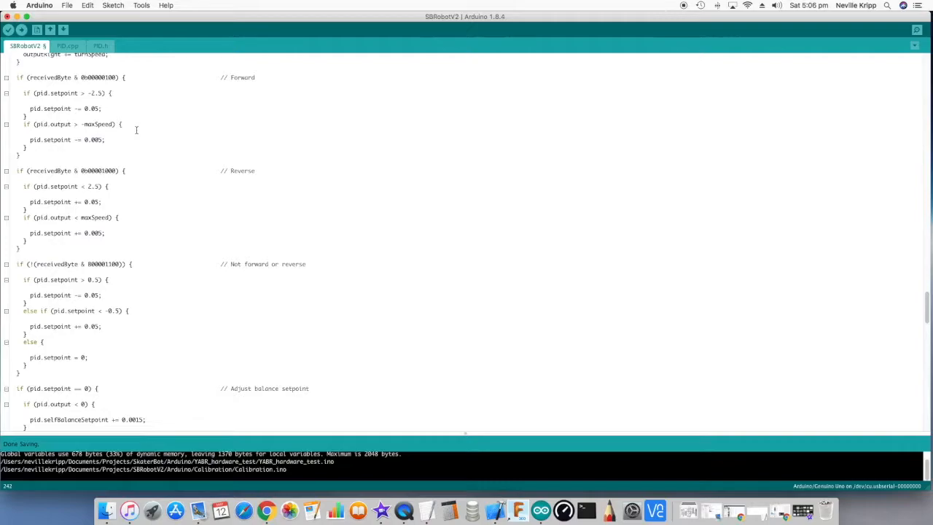
pyautogui.moveTo(131, 140)
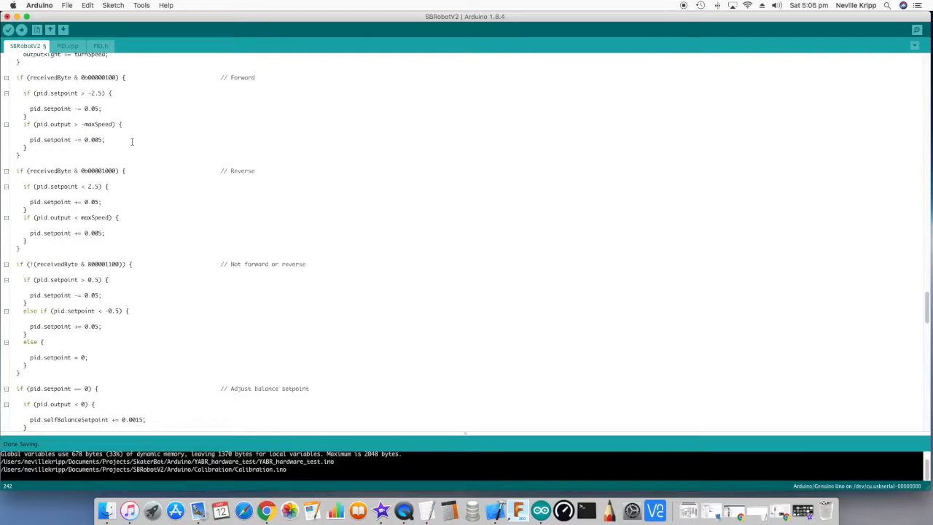
pyautogui.scroll(-3)
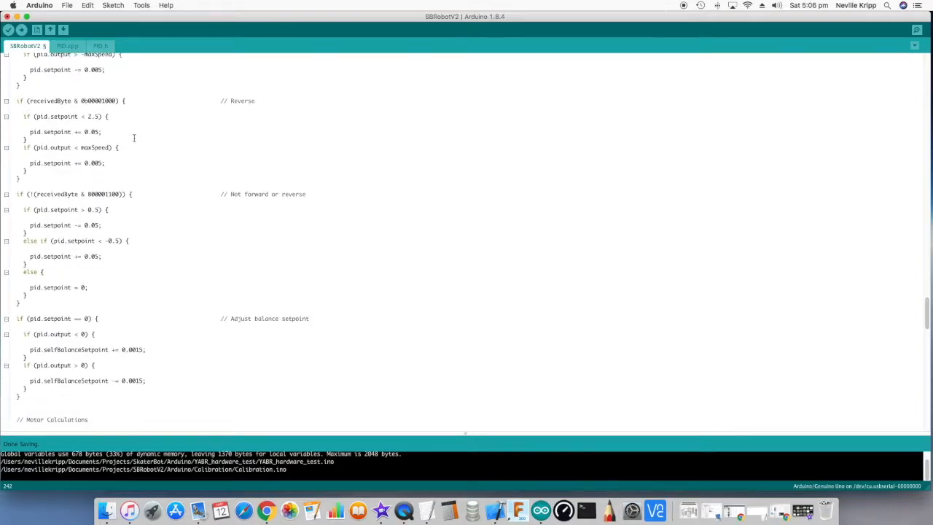
pyautogui.scroll(-3)
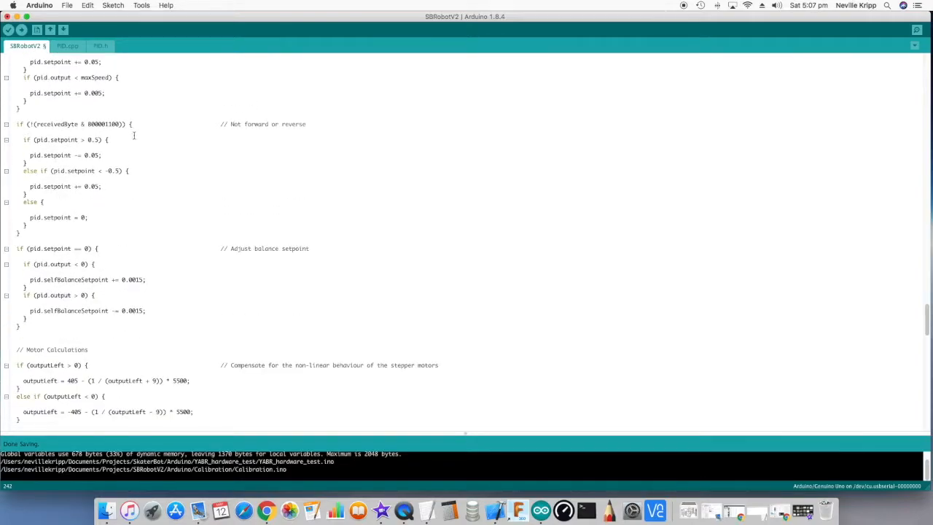
pyautogui.moveTo(123, 150)
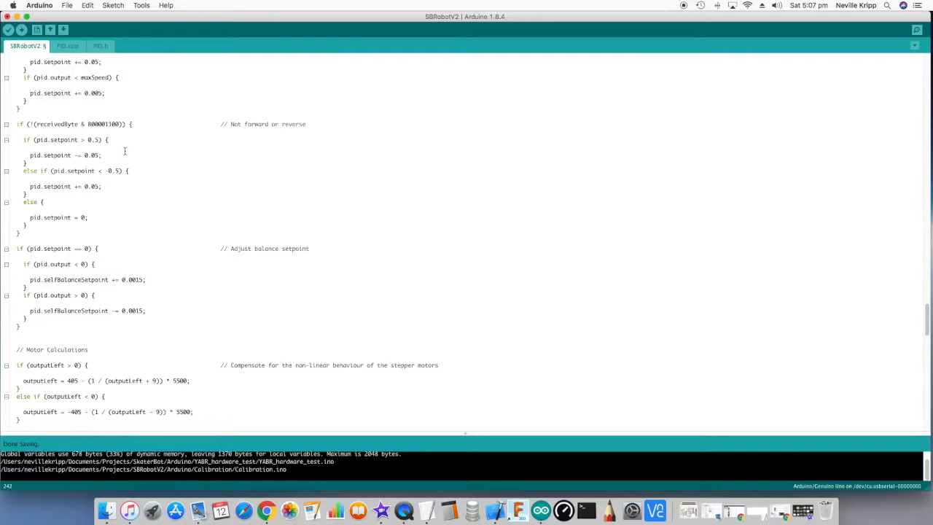
# Scroll down to show the Motor Calculations compensation for outputLeft and outputRight.
pyautogui.scroll(-3)
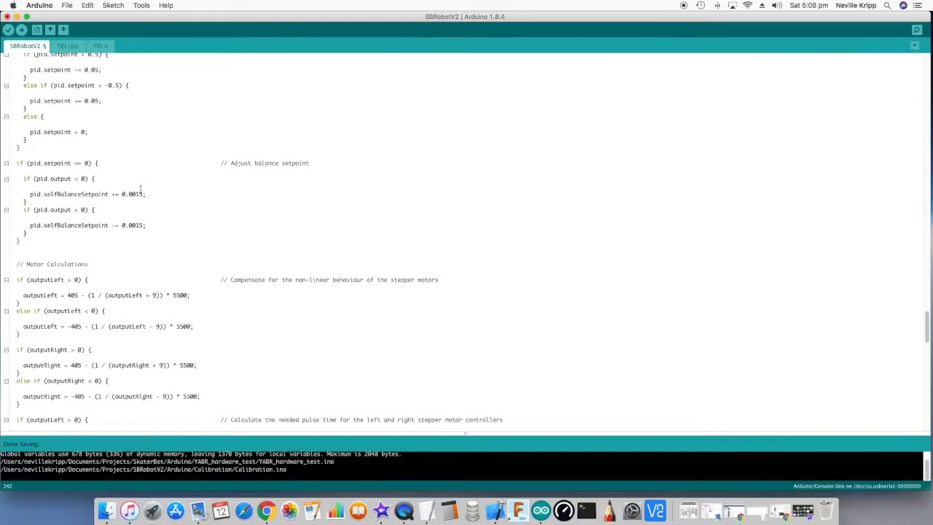
# Scroll through the PID.cpp implementation, then switch to the PID.h class declaration.
pyautogui.scroll(-3)
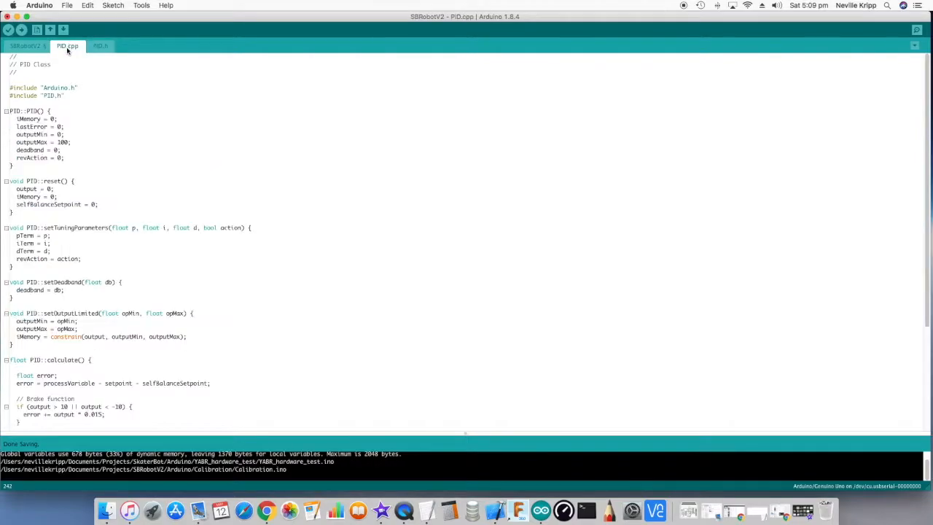
pyautogui.click(99, 45)
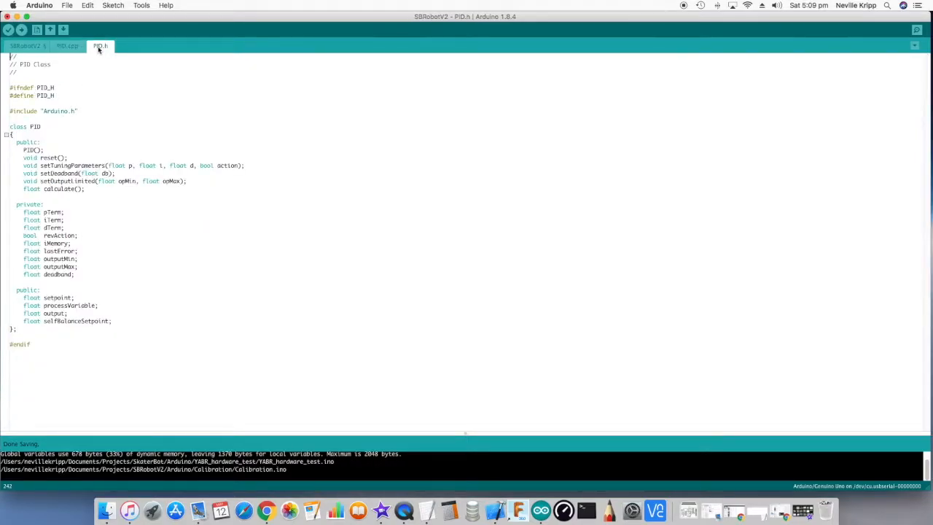